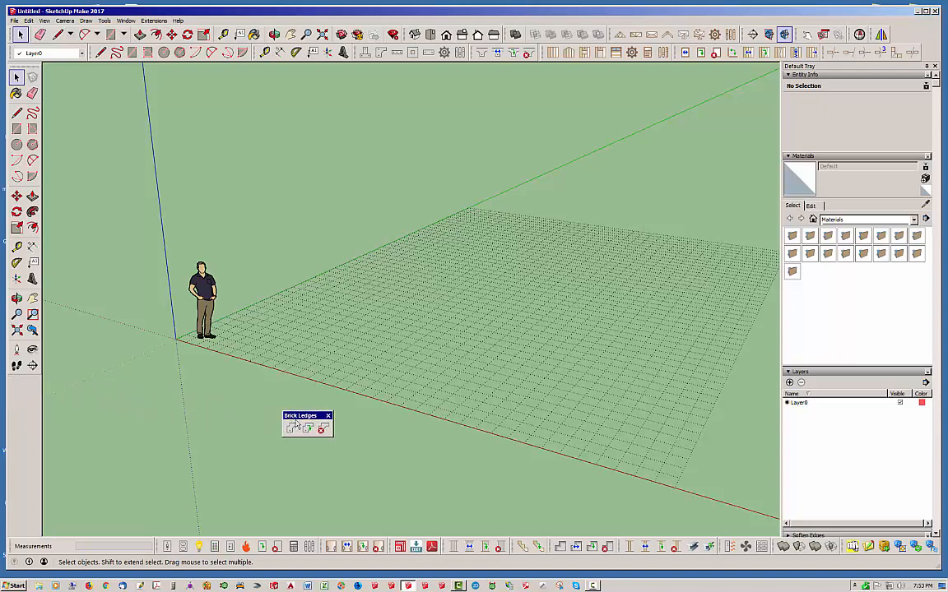
pyautogui.moveTo(337, 453)
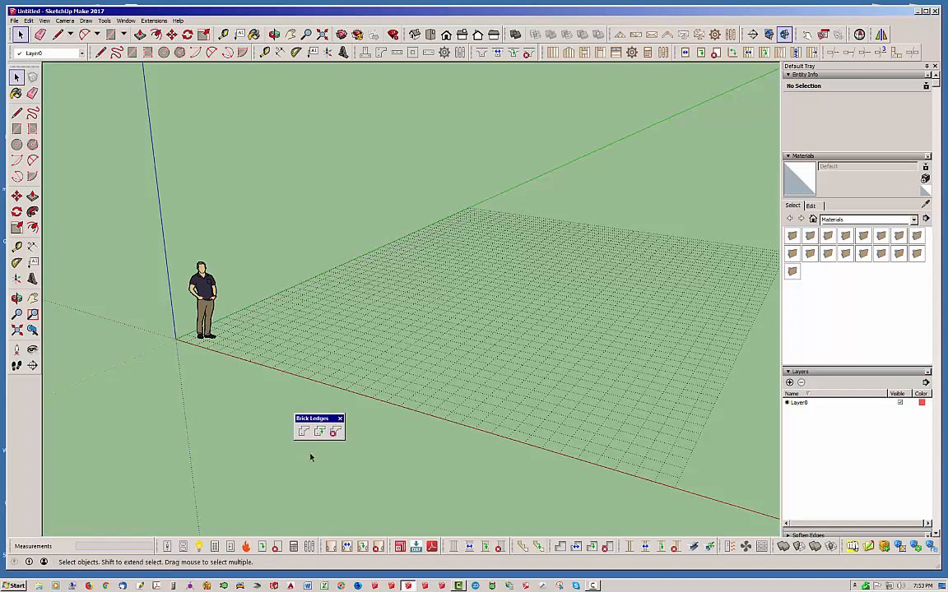
# Dock the floating Brick Ledges toolbar below the left-hand Large Tool Set
pyautogui.click(303, 431)
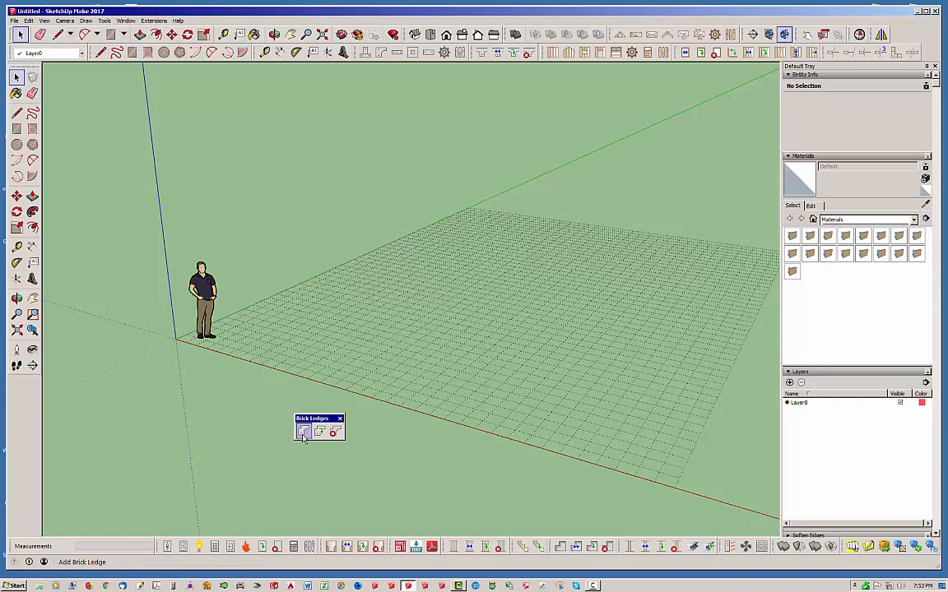
pyautogui.moveTo(304, 432)
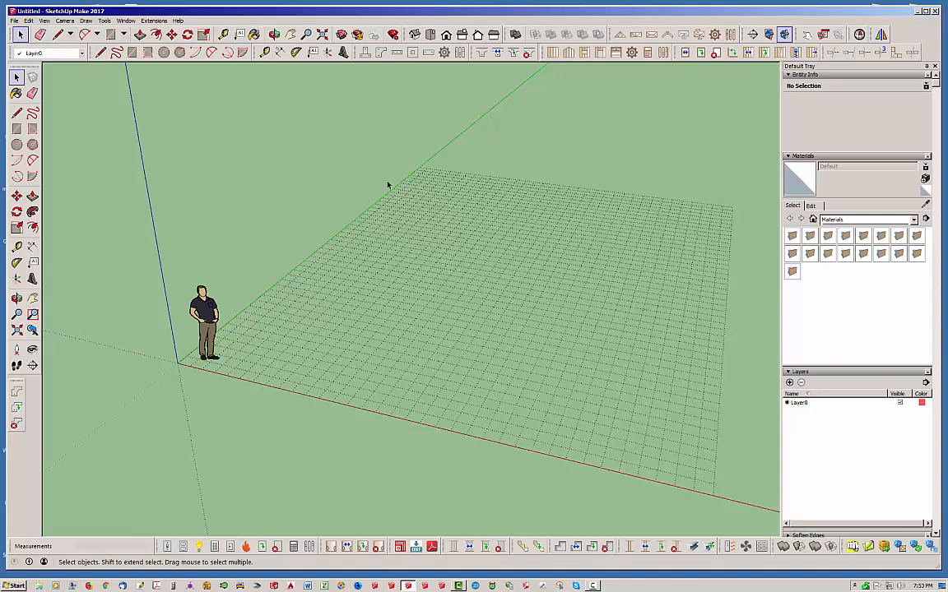
pyautogui.moveTo(376, 177)
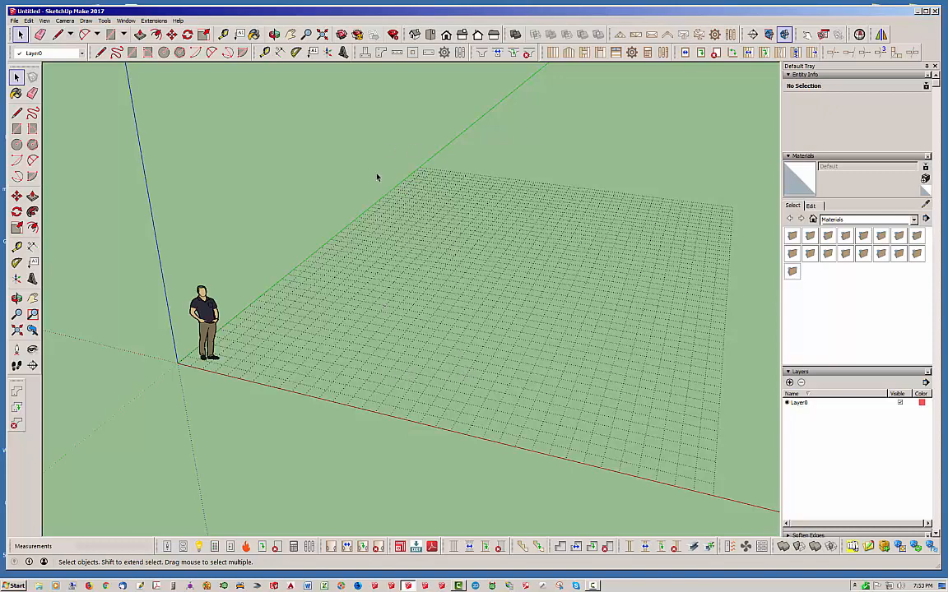
pyautogui.moveTo(383, 77)
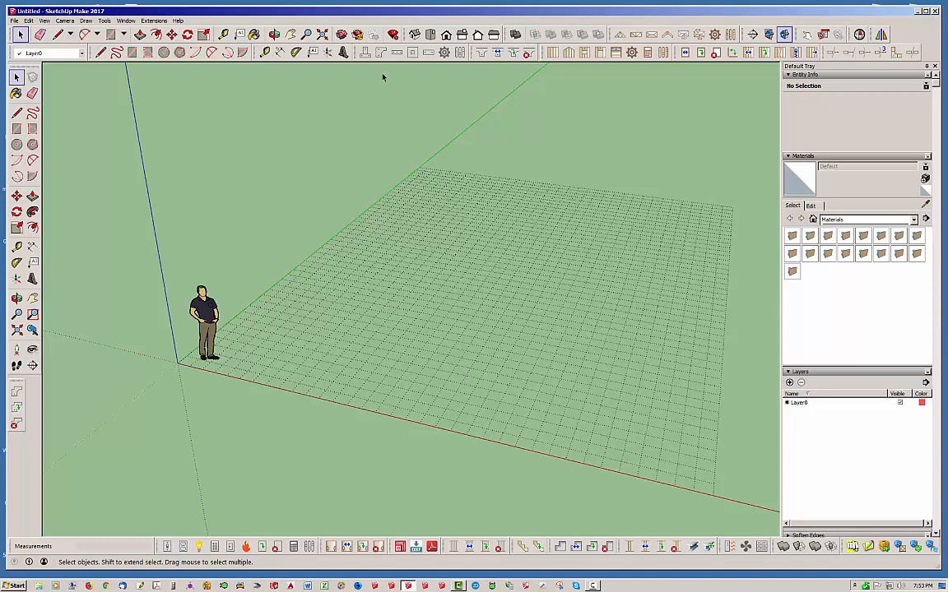
# Start a Slab on Grade polygon foundation and trace the L-shaped outline's corners
pyautogui.click(380, 52)
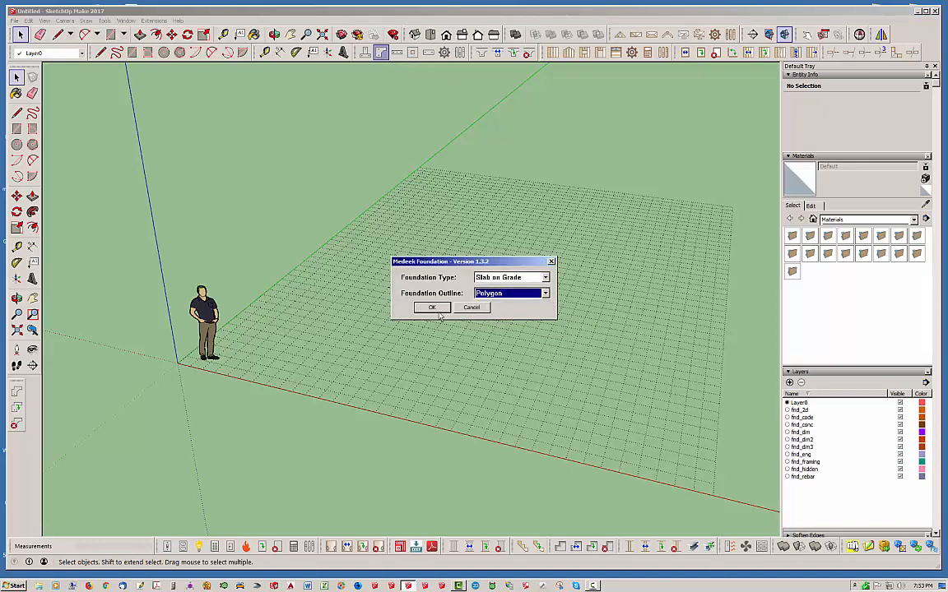
pyautogui.click(431, 307)
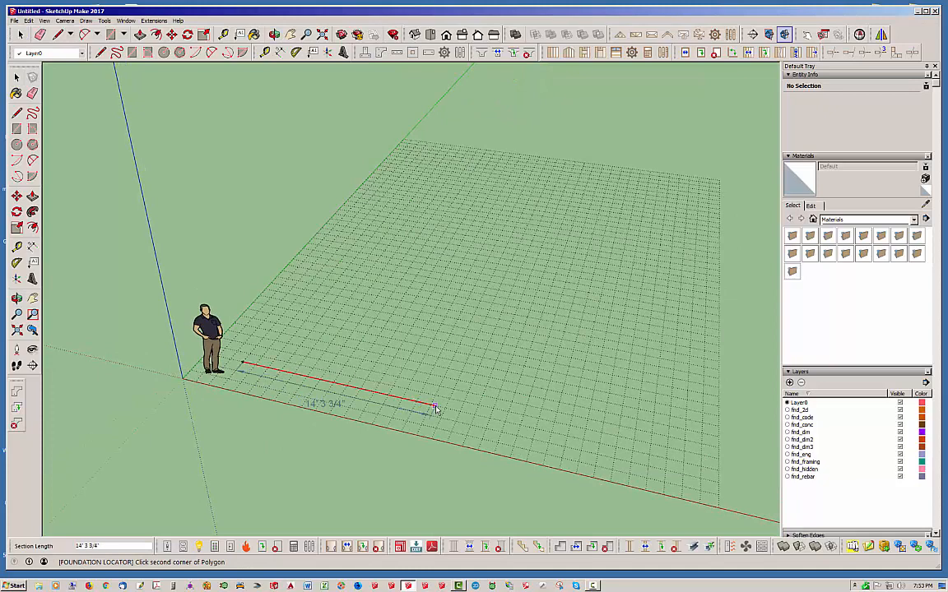
pyautogui.click(436, 409)
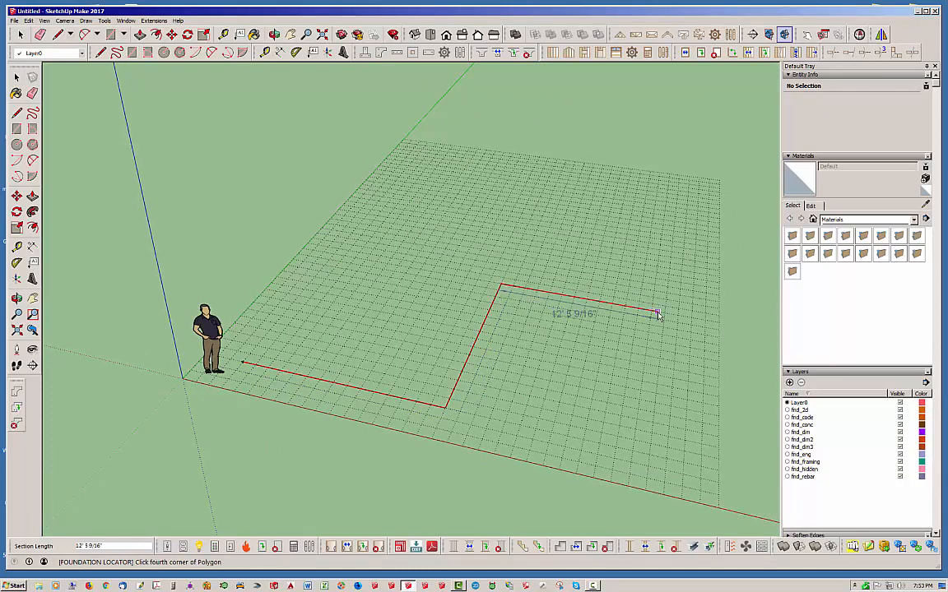
pyautogui.click(657, 315)
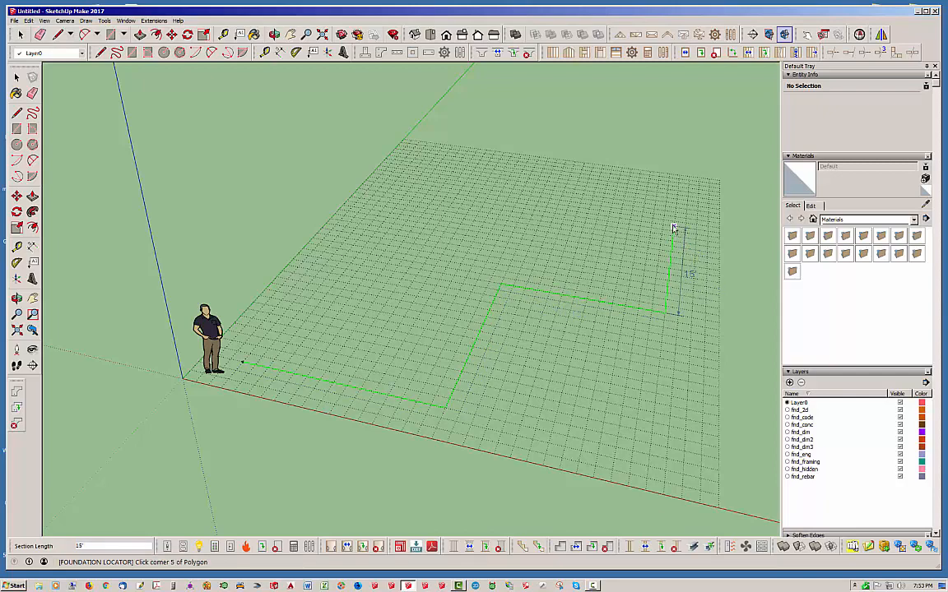
pyautogui.click(391, 191)
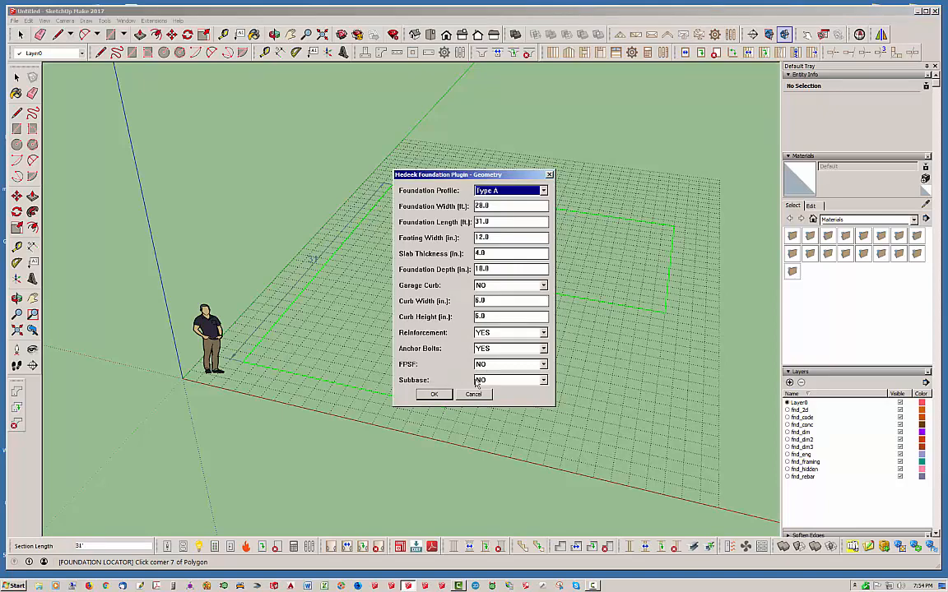
# Accept geometry and anchor bolt settings with Slab Reinforcement set to NO, creating FND1
pyautogui.click(433, 394)
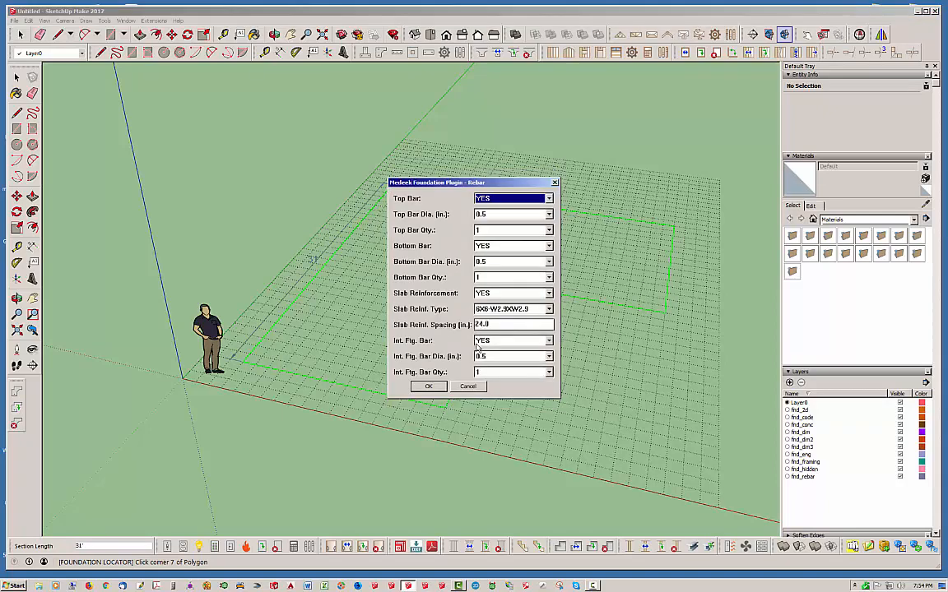
pyautogui.click(512, 293)
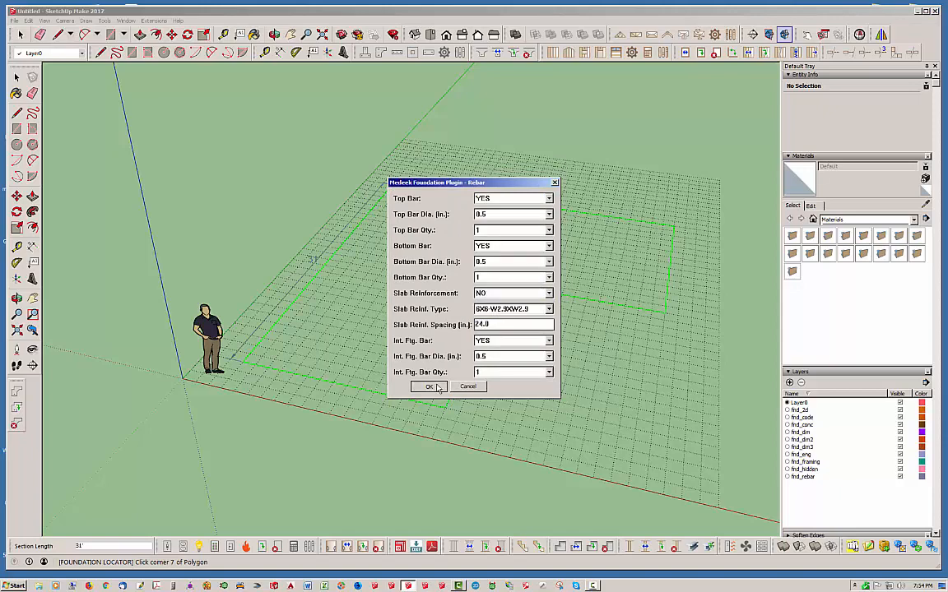
pyautogui.click(428, 387)
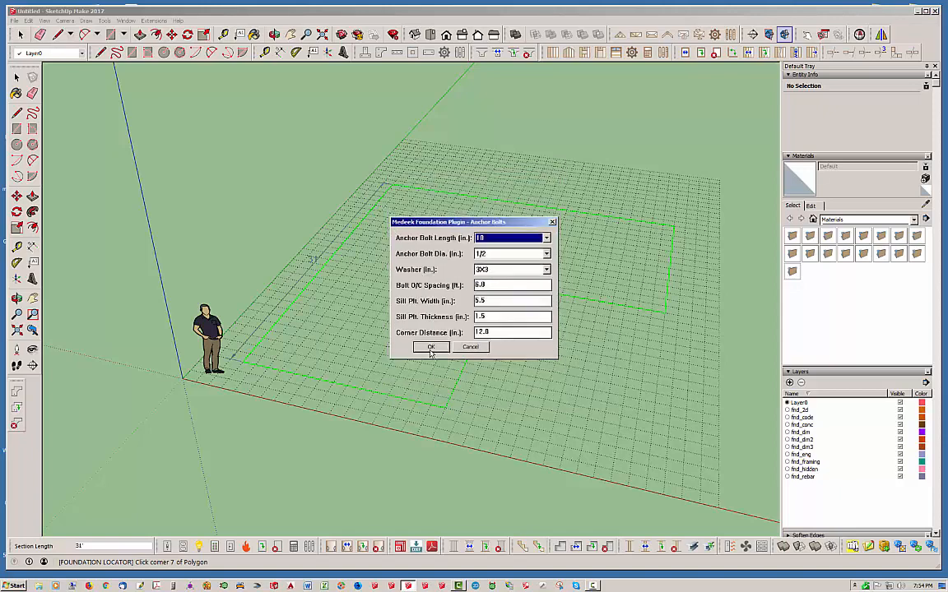
pyautogui.click(431, 347)
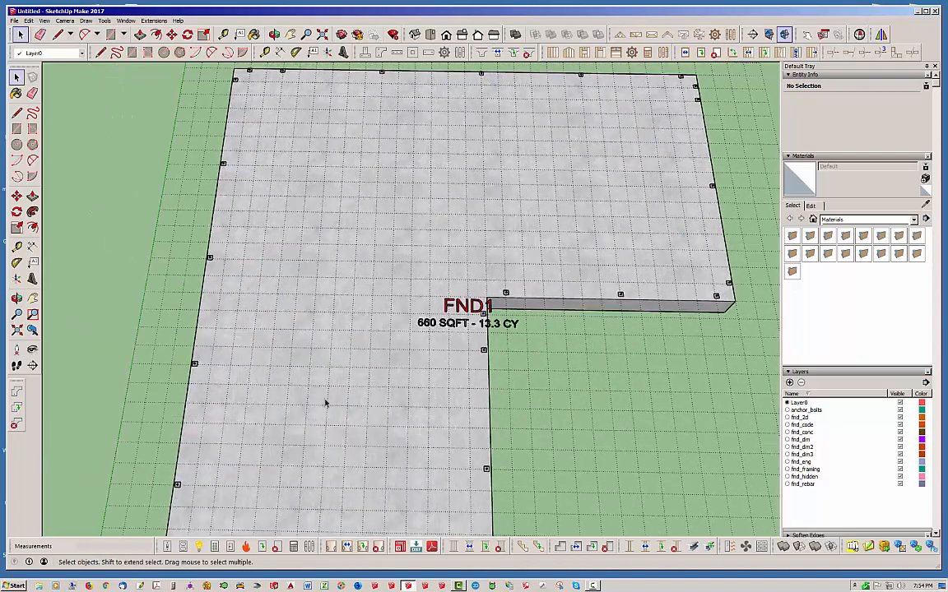
pyautogui.moveTo(379, 158)
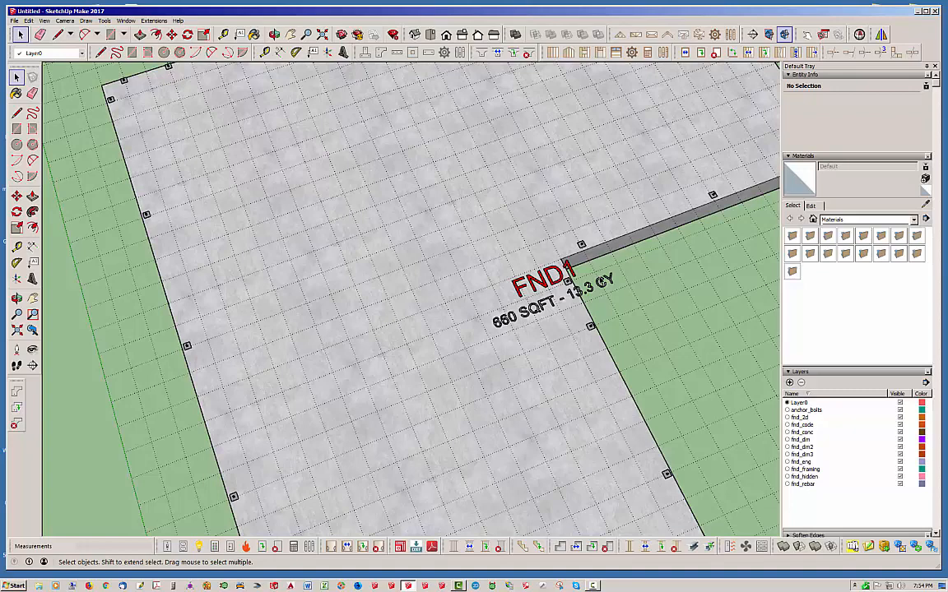
pyautogui.moveTo(599, 257)
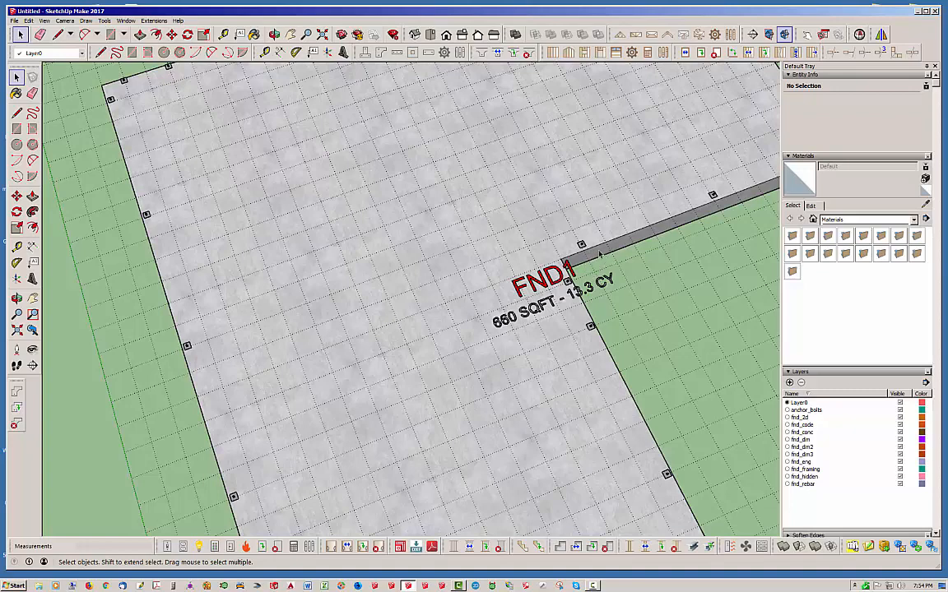
pyautogui.moveTo(161, 188)
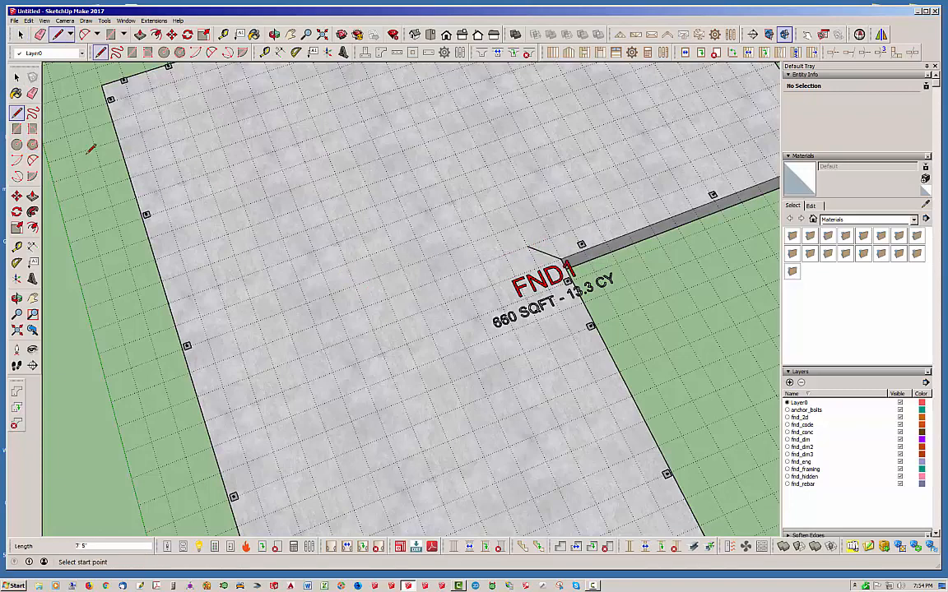
pyautogui.moveTo(214, 366)
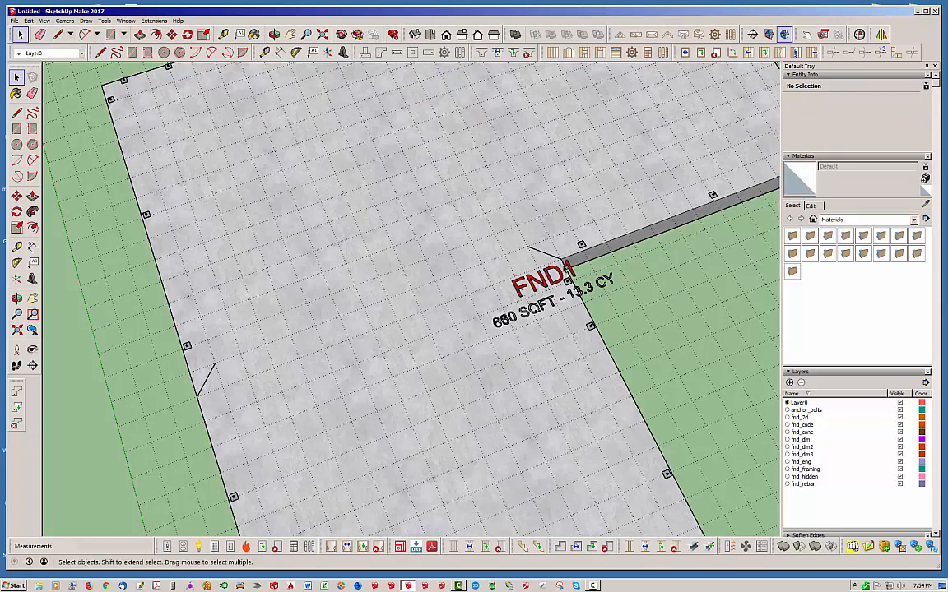
pyautogui.moveTo(218, 399)
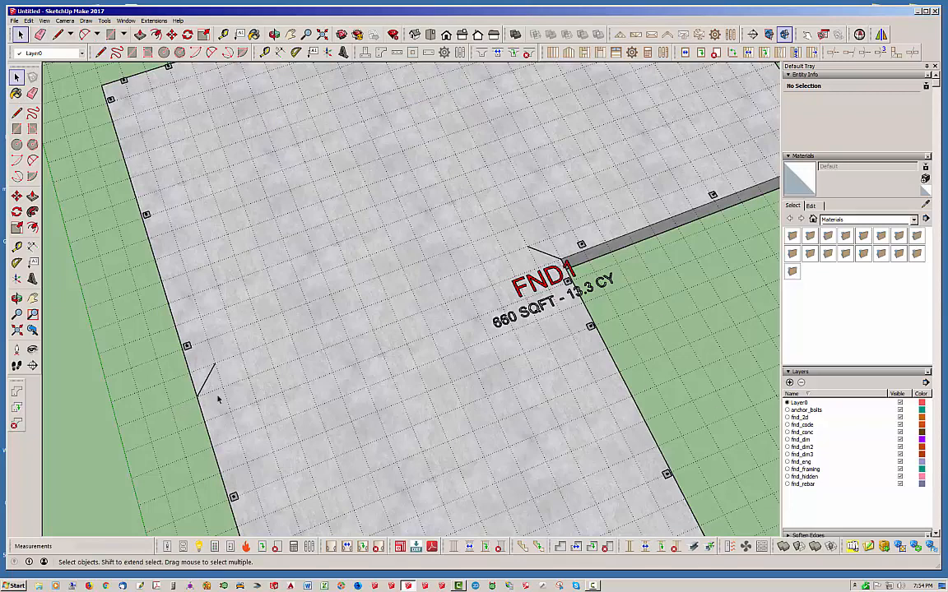
pyautogui.moveTo(317, 364)
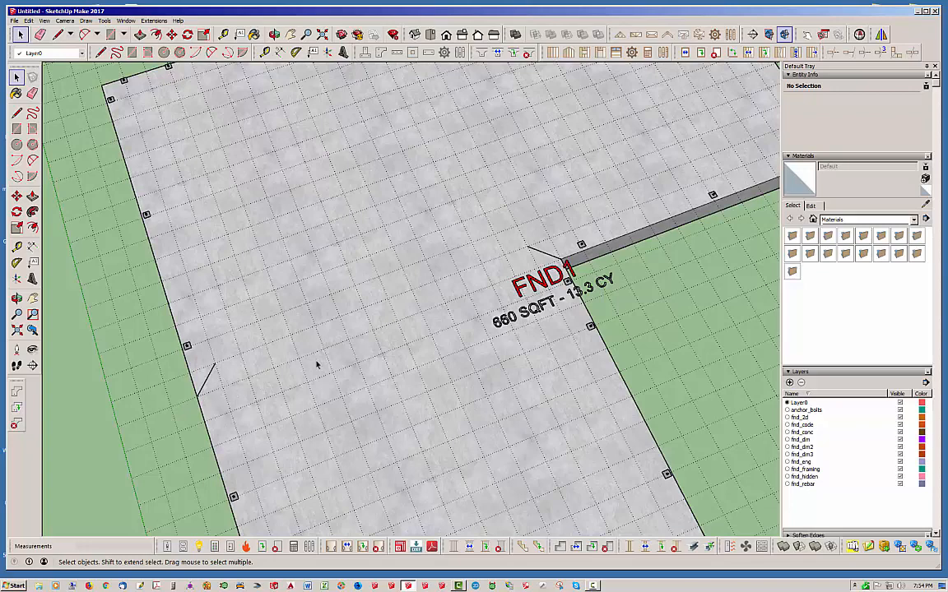
pyautogui.moveTo(218, 379)
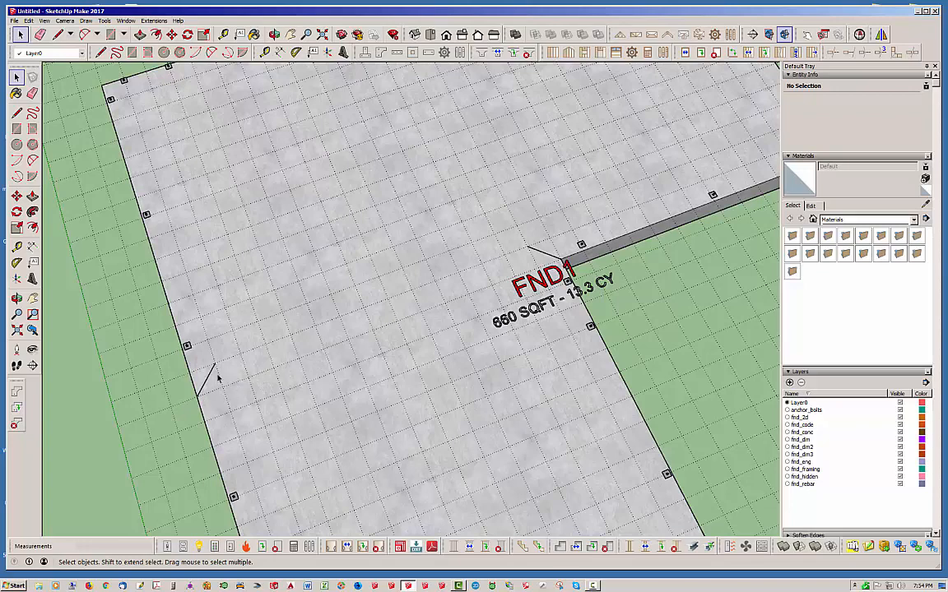
pyautogui.moveTo(638, 241)
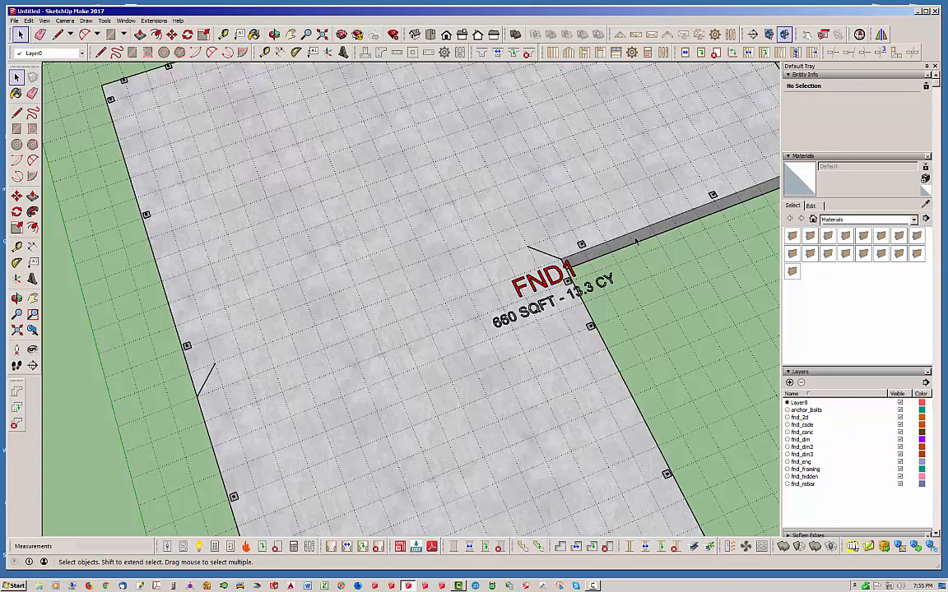
pyautogui.moveTo(414, 199)
pyautogui.write('18')
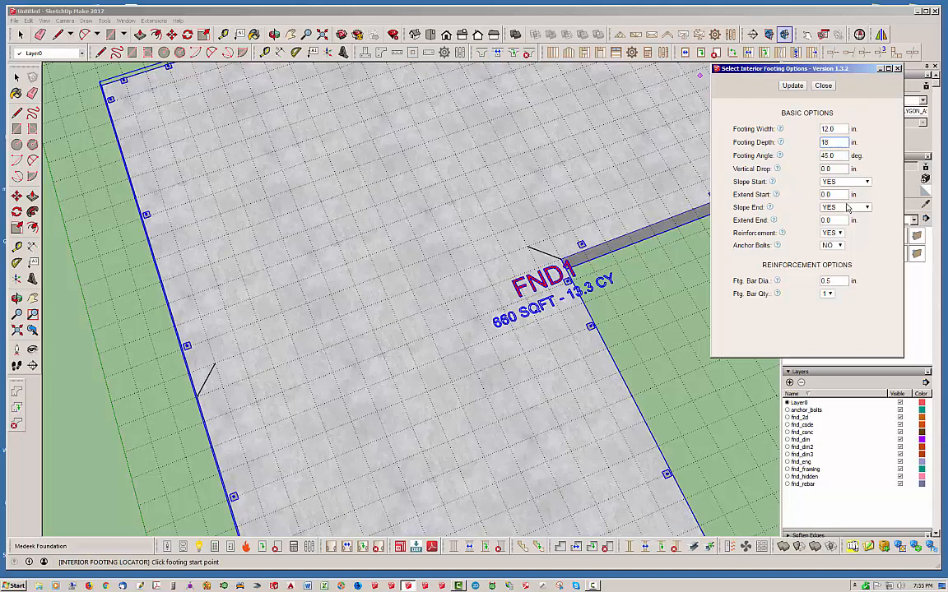
# Place interior footing FTG1 with a 10 in. vertical drop across the slab
pyautogui.click(833, 168)
pyautogui.write('10')
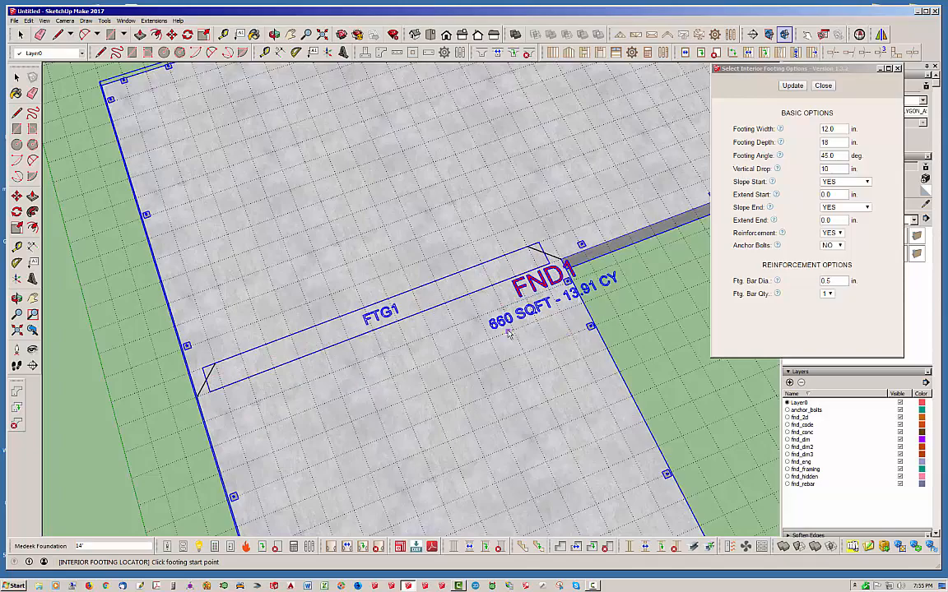
pyautogui.click(822, 84)
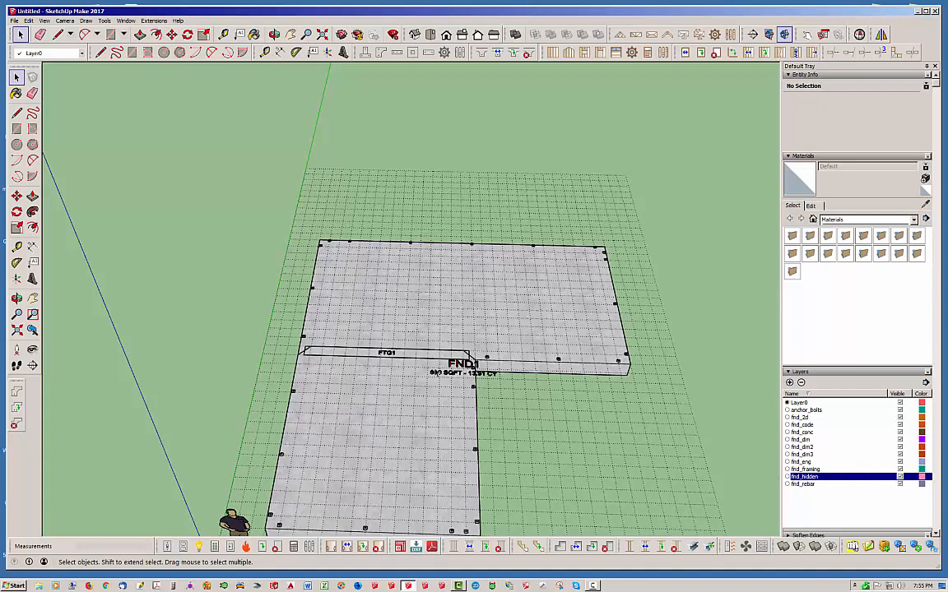
pyautogui.moveTo(498, 404)
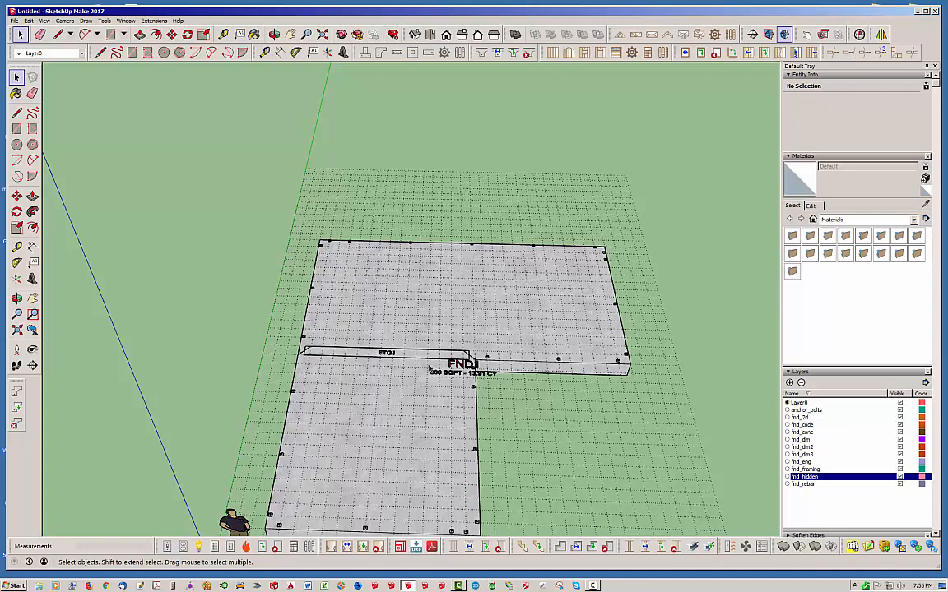
pyautogui.moveTo(422, 354)
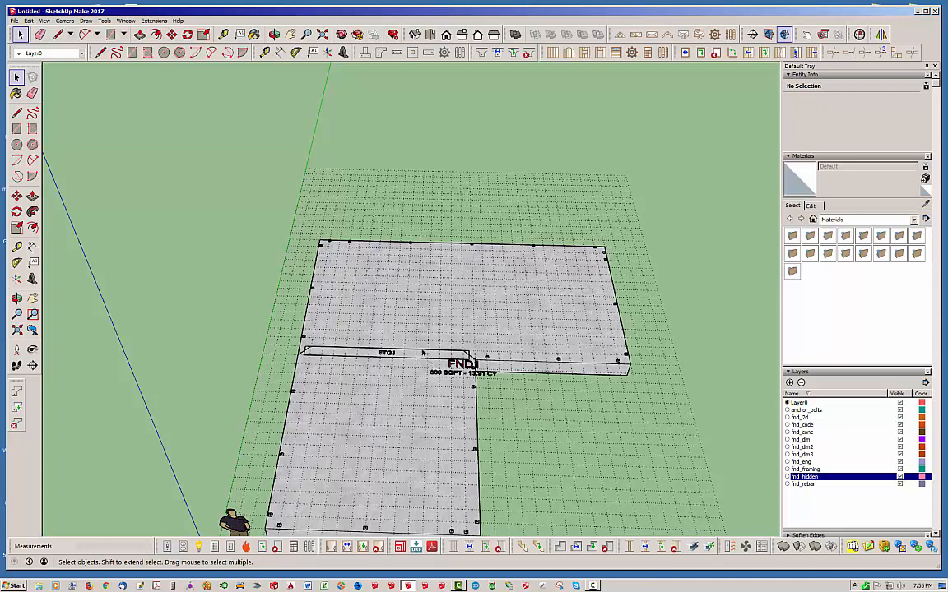
pyautogui.moveTo(395, 360)
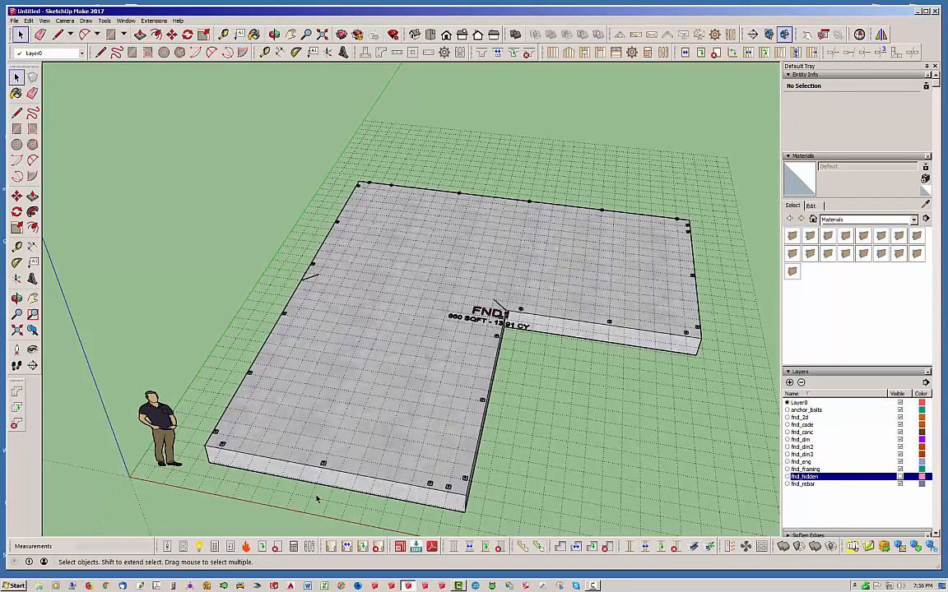
pyautogui.moveTo(530, 436)
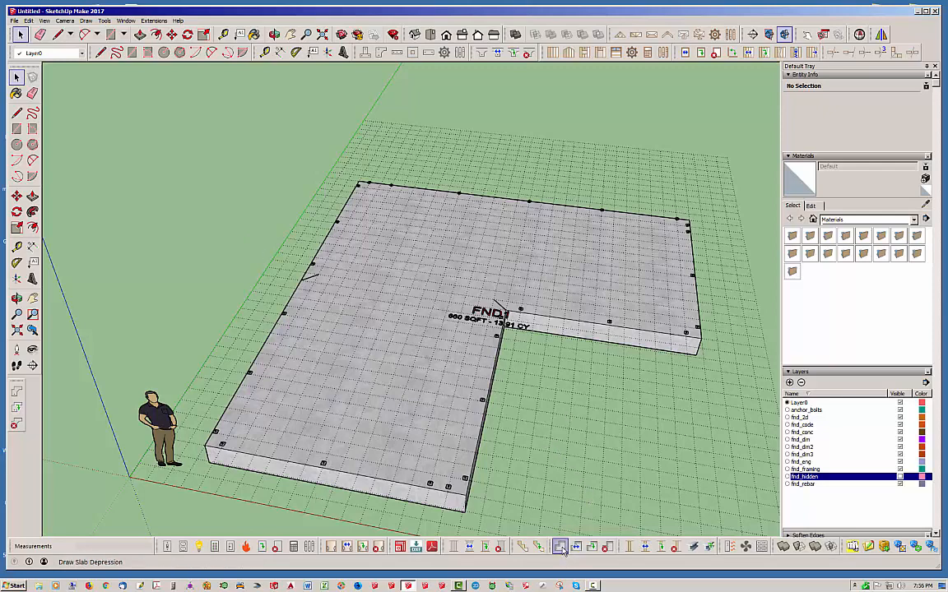
# Trace a slab depression polygon around the narrow leg of the foundation
pyautogui.click(560, 547)
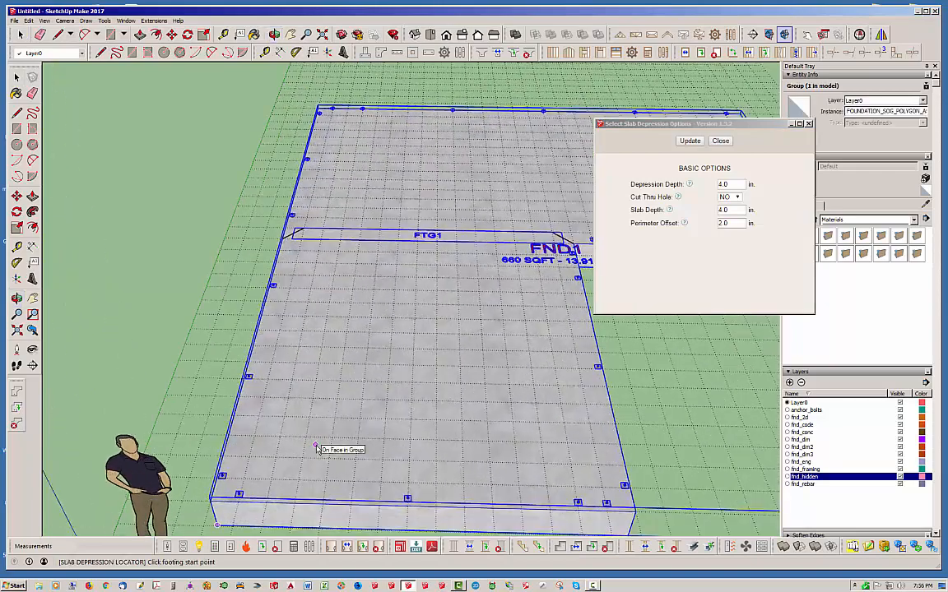
pyautogui.moveTo(296, 506)
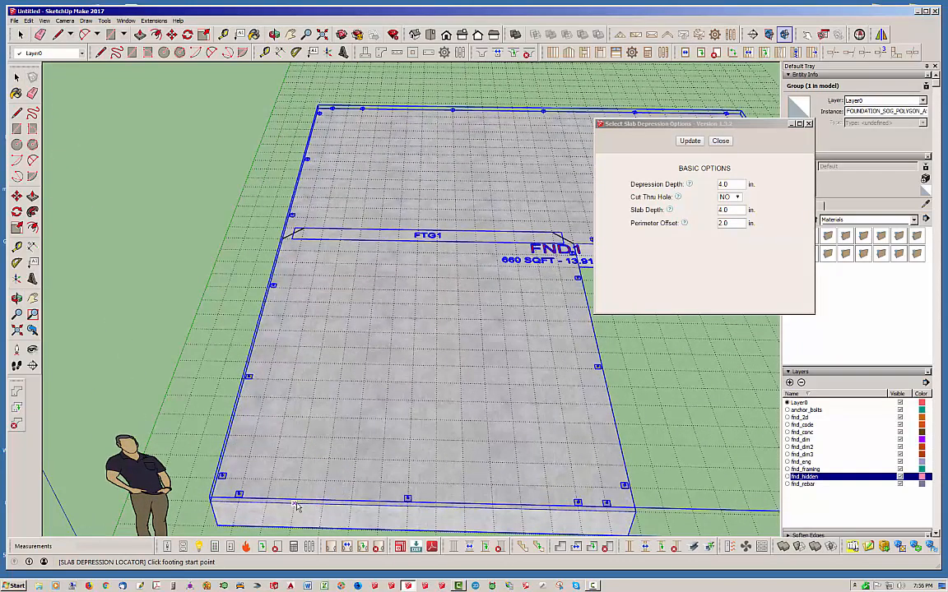
pyautogui.click(296, 506)
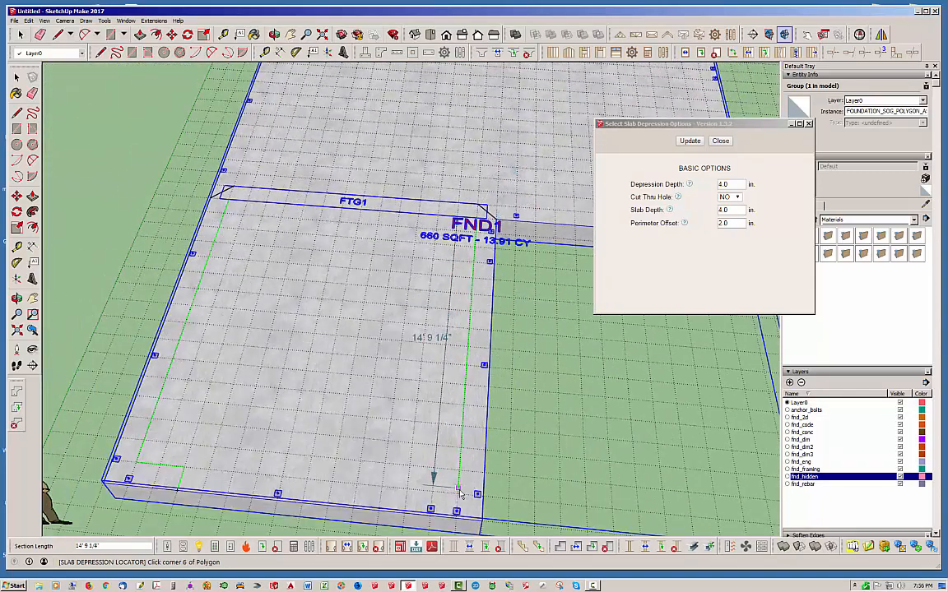
pyautogui.click(448, 493)
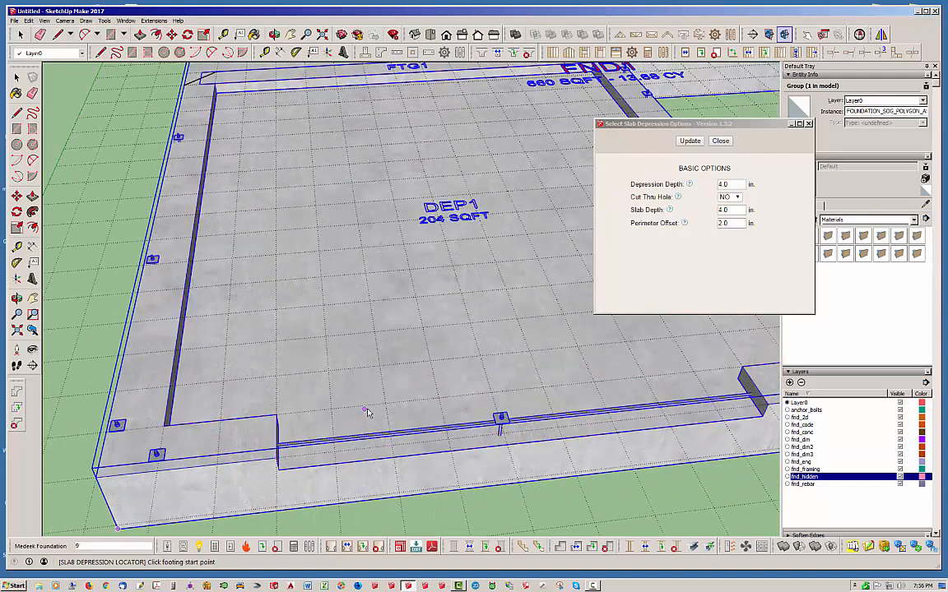
# Finish depression DEP1 and close its options window
pyautogui.click(720, 140)
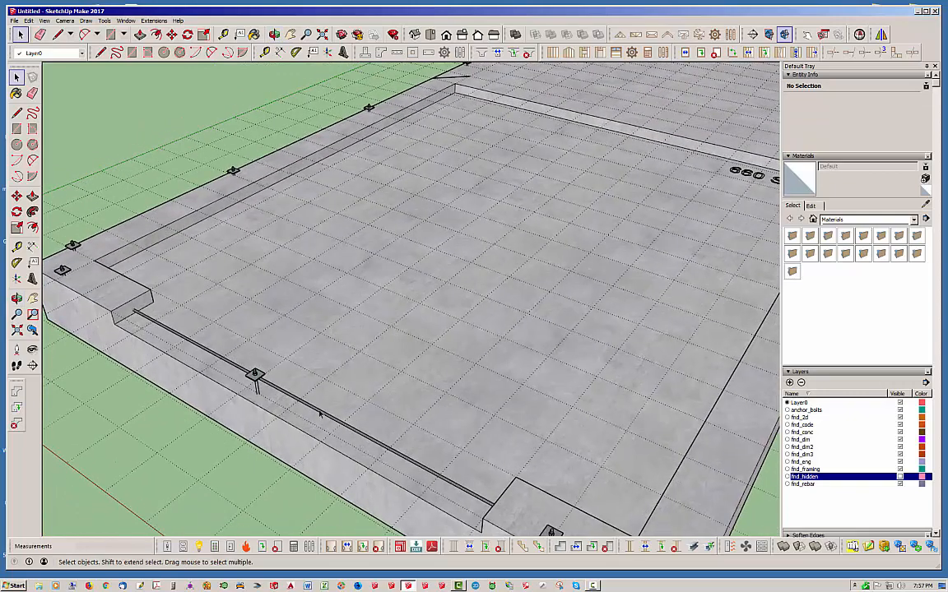
pyautogui.moveTo(471, 509)
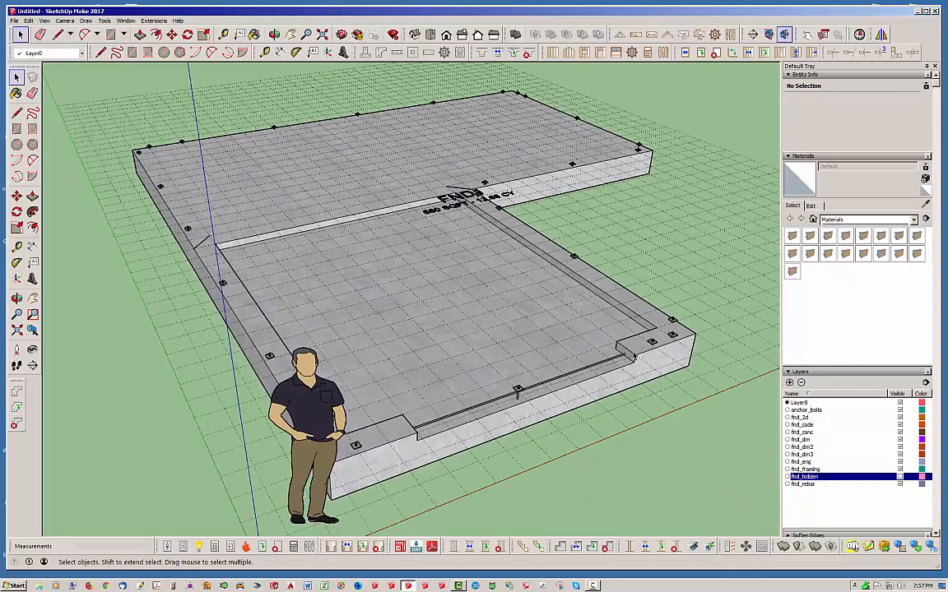
pyautogui.moveTo(635, 356)
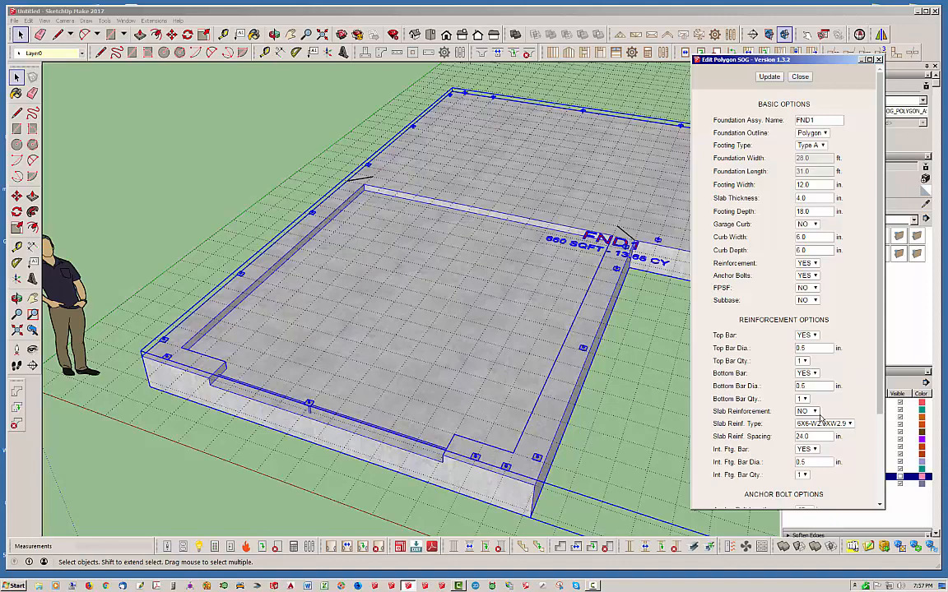
# Set FND1's Top Bar to NO and apply the update
pyautogui.click(813, 335)
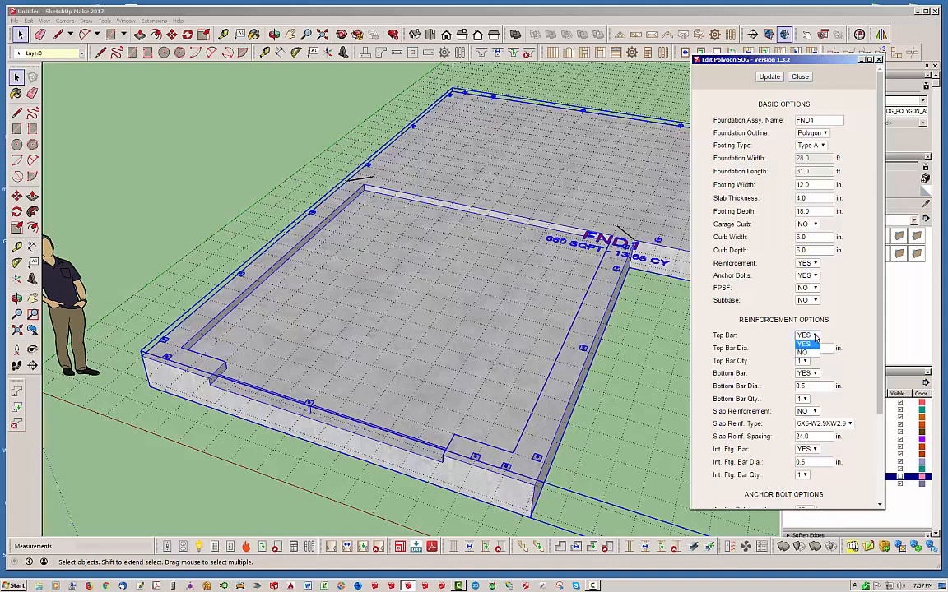
pyautogui.click(803, 352)
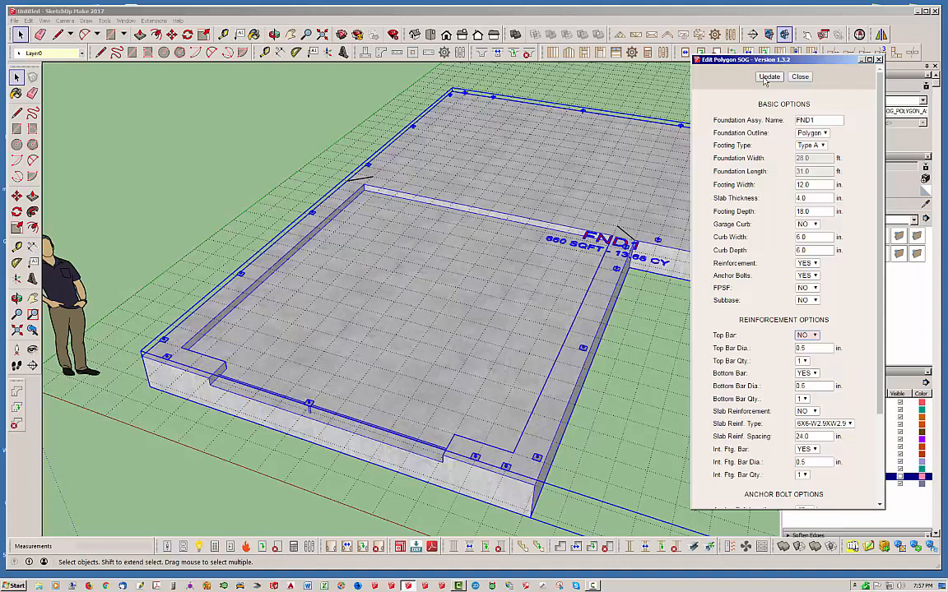
pyautogui.click(767, 76)
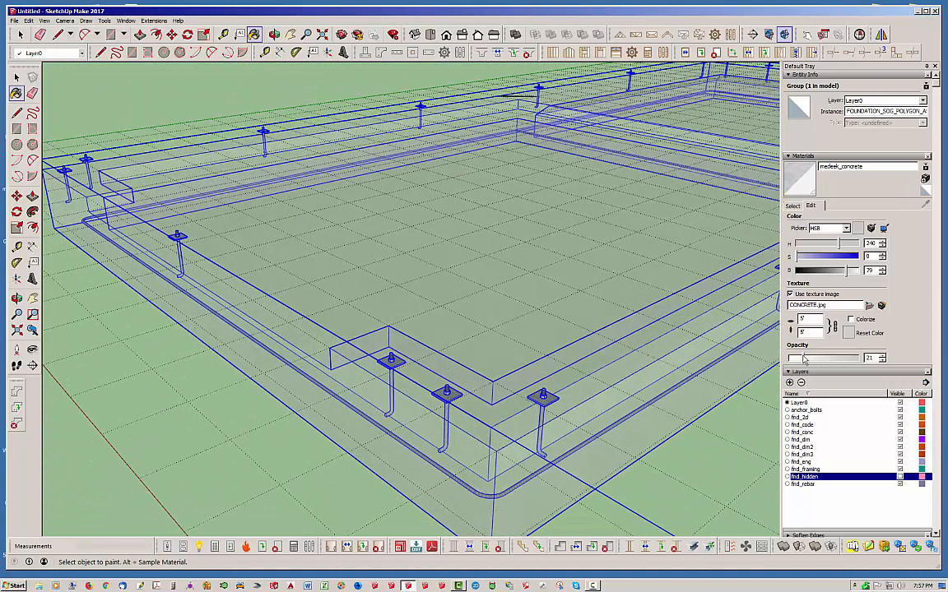
# Set the concrete material opacity to 100 and orbit out to see the whole foundation
pyautogui.moveTo(802, 358); pyautogui.dragTo(860, 358)
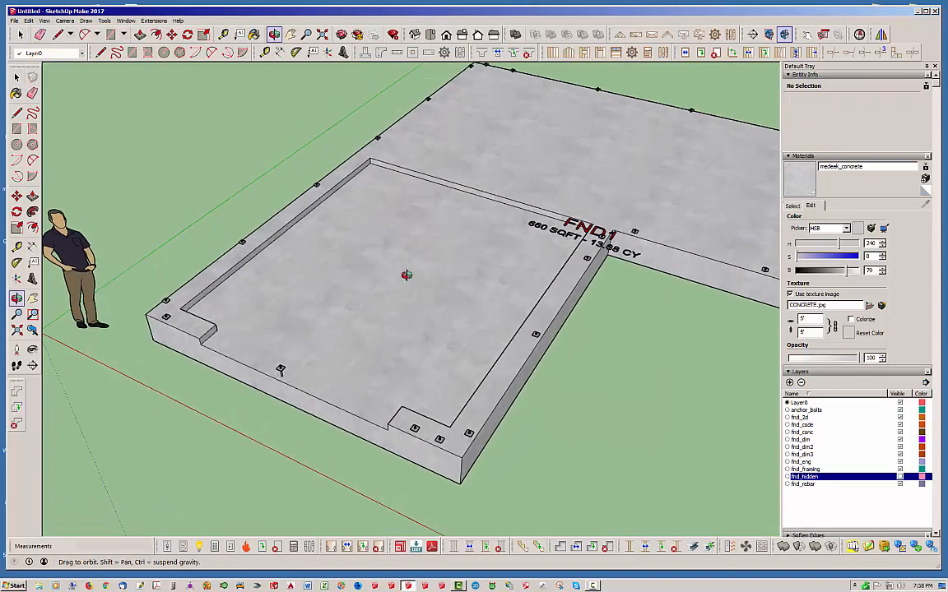
pyautogui.moveTo(407, 275); pyautogui.dragTo(448, 252)
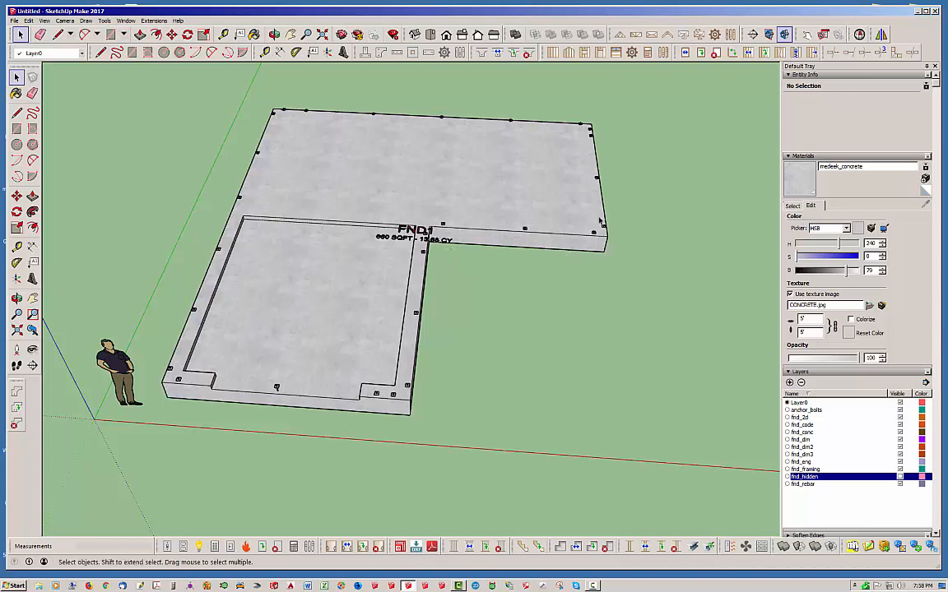
pyautogui.moveTo(582, 241)
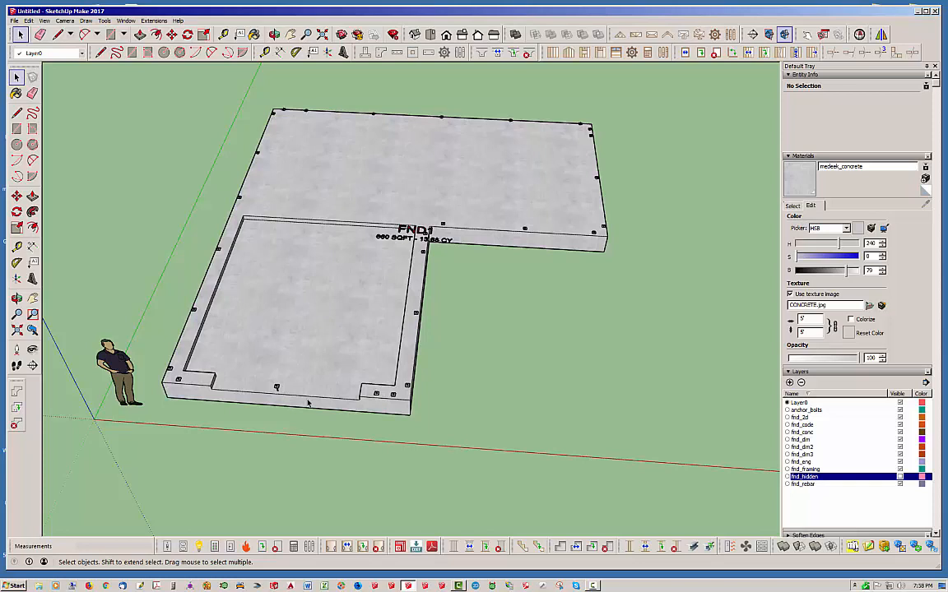
pyautogui.moveTo(117, 309)
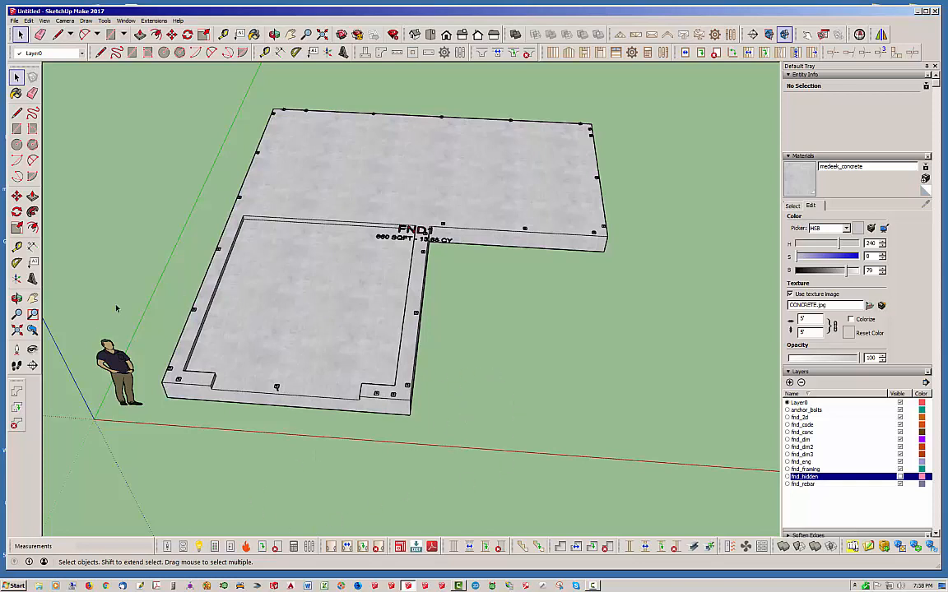
# Add a 4 in. wide, 6 in. deep brick ledge along an outer foundation edge
pyautogui.click(17, 391)
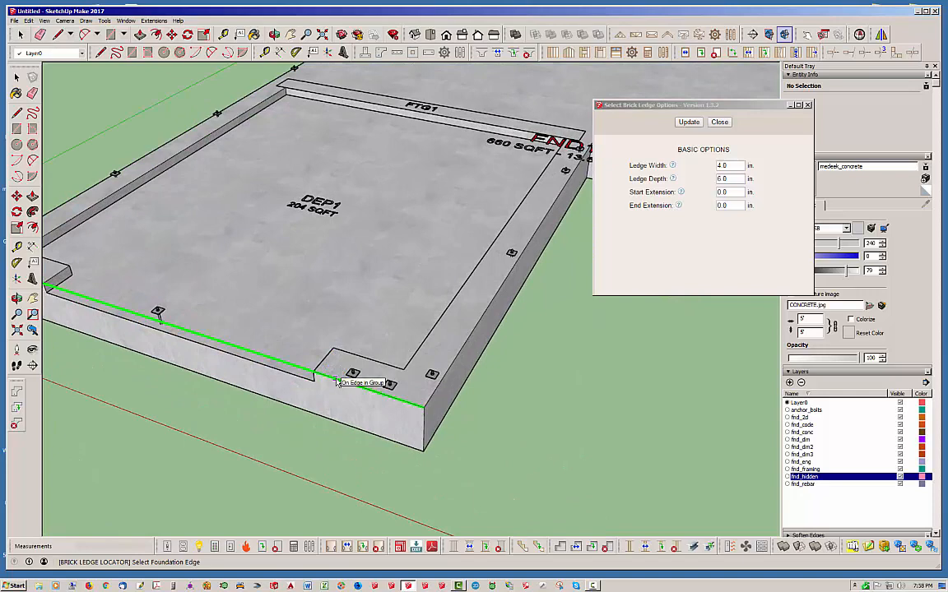
pyautogui.moveTo(128, 400)
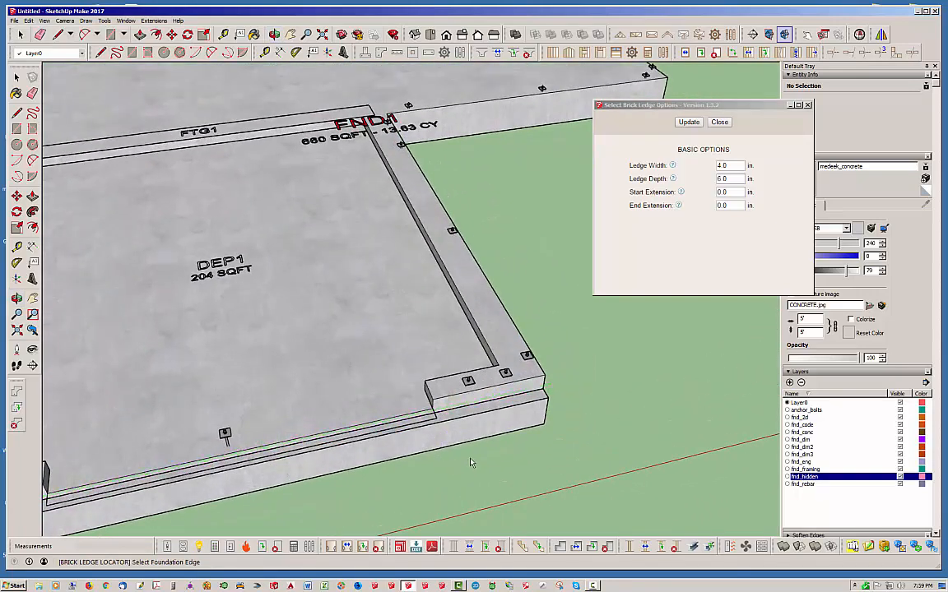
pyautogui.click(718, 122)
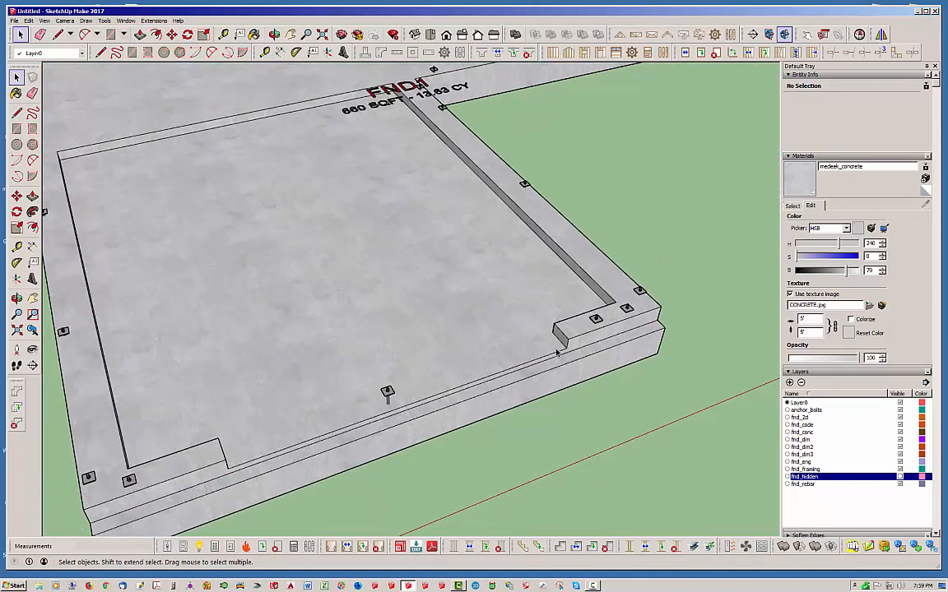
pyautogui.moveTo(559, 362)
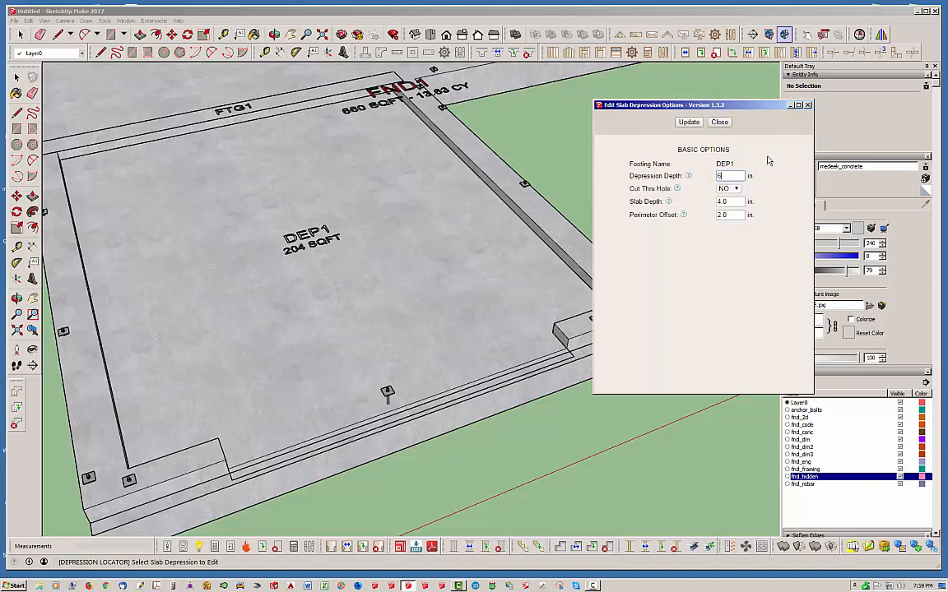
# Apply the 6 in. depression depth to DEP1 and close the depression settings
pyautogui.click(688, 121)
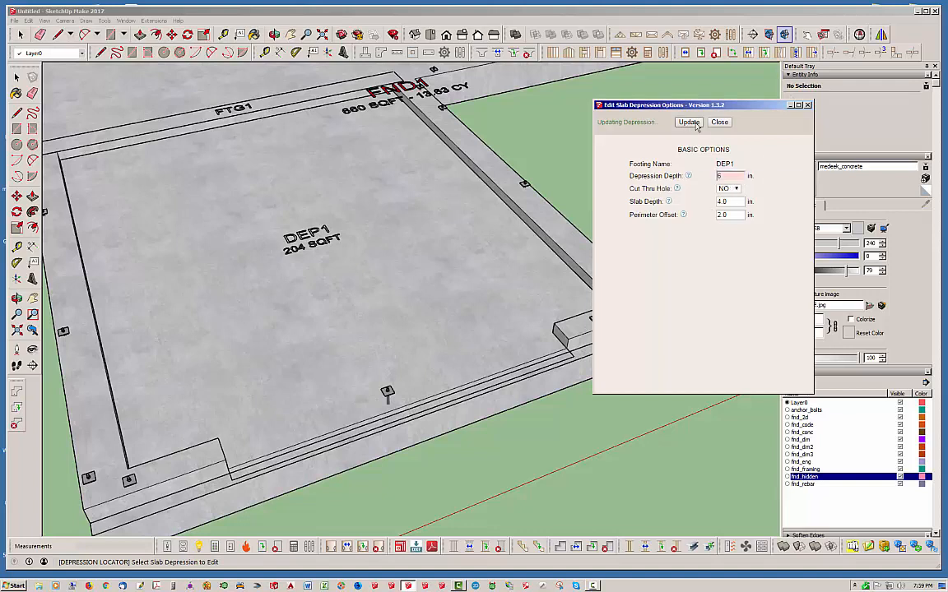
pyautogui.click(719, 122)
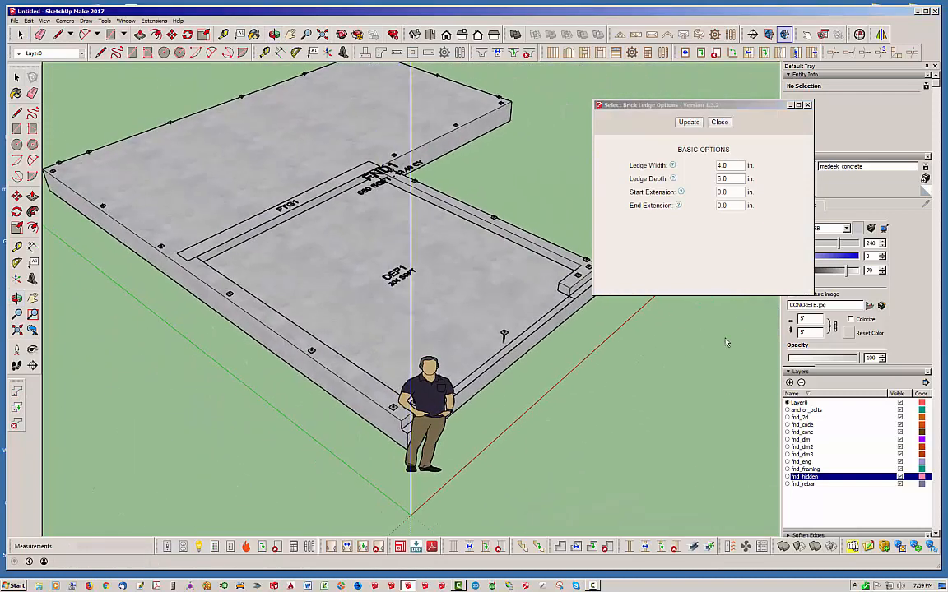
pyautogui.moveTo(337, 379)
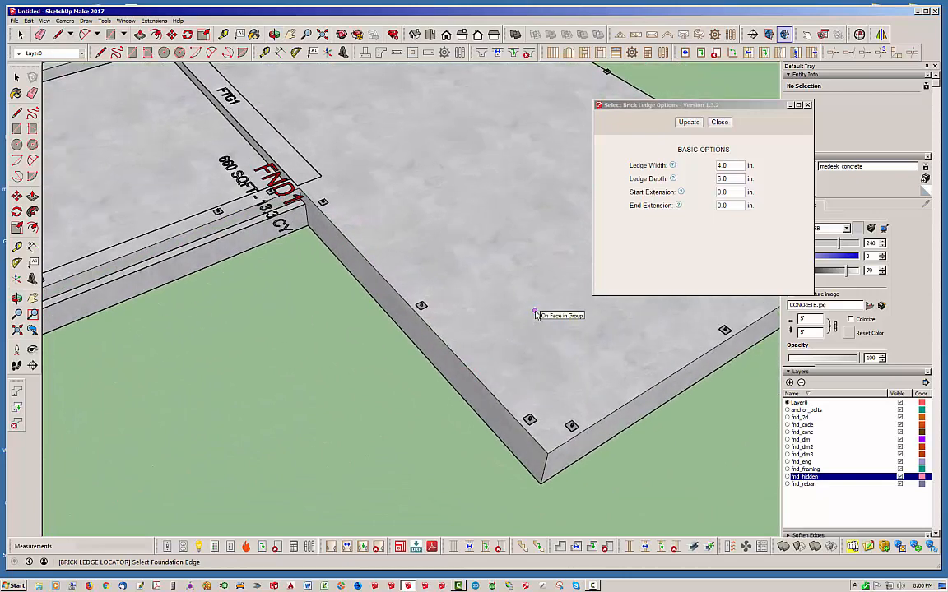
pyautogui.moveTo(420, 308)
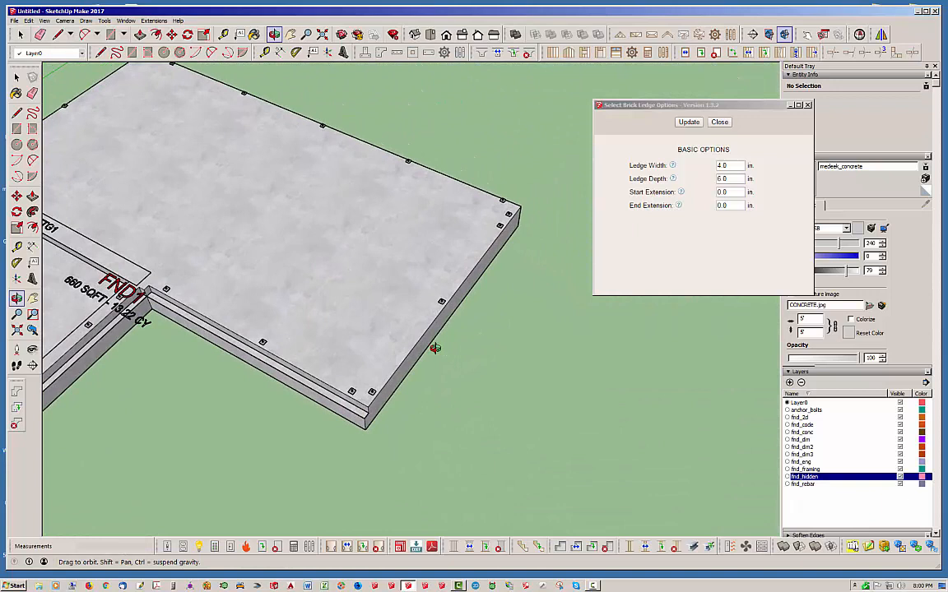
pyautogui.moveTo(424, 340)
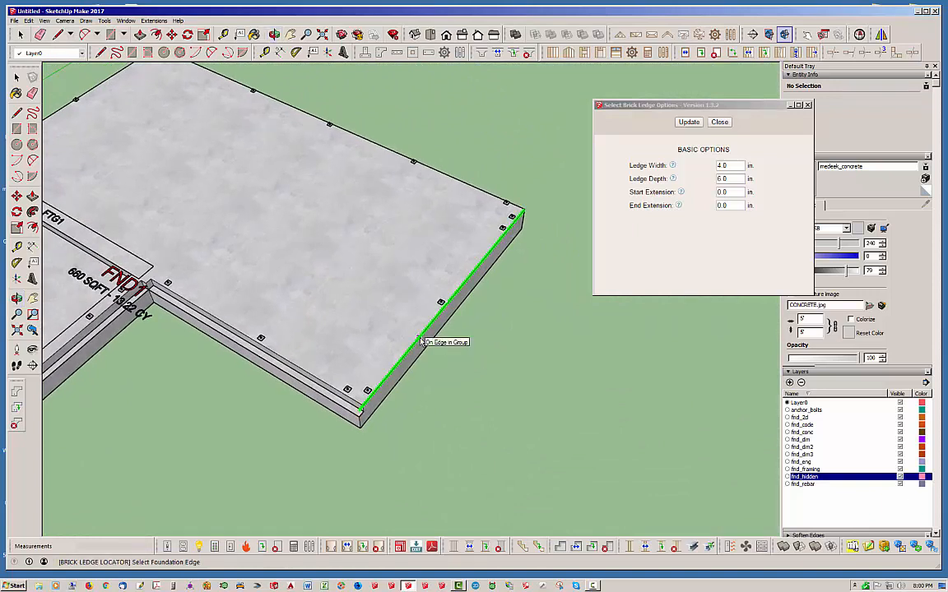
# Place a 4 in. wide, 6 in. deep brick ledge along a second FND1 edge
pyautogui.click(718, 122)
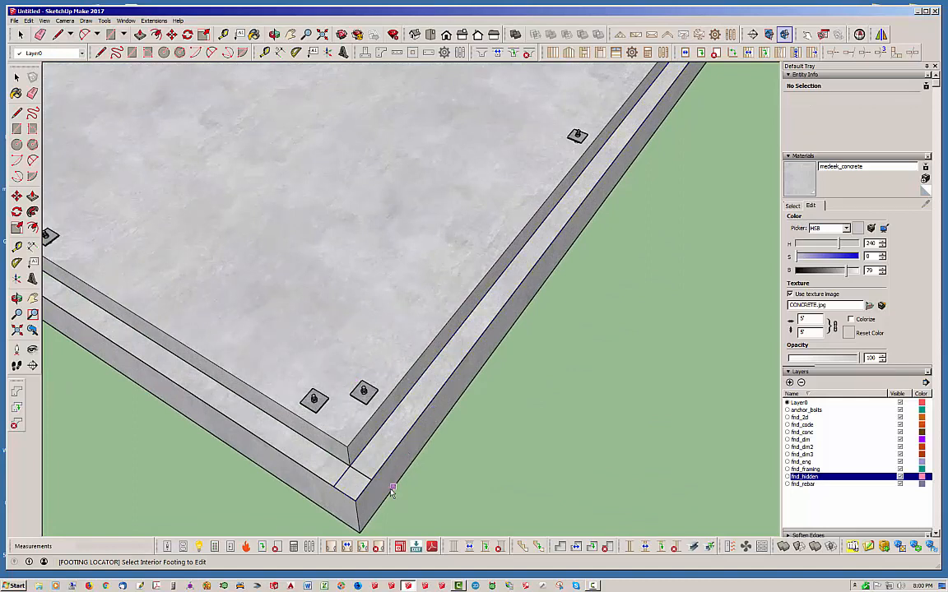
# Resize brick ledge LEDGE5 to 6 in. width and 8 in. depth
pyautogui.click(391, 490)
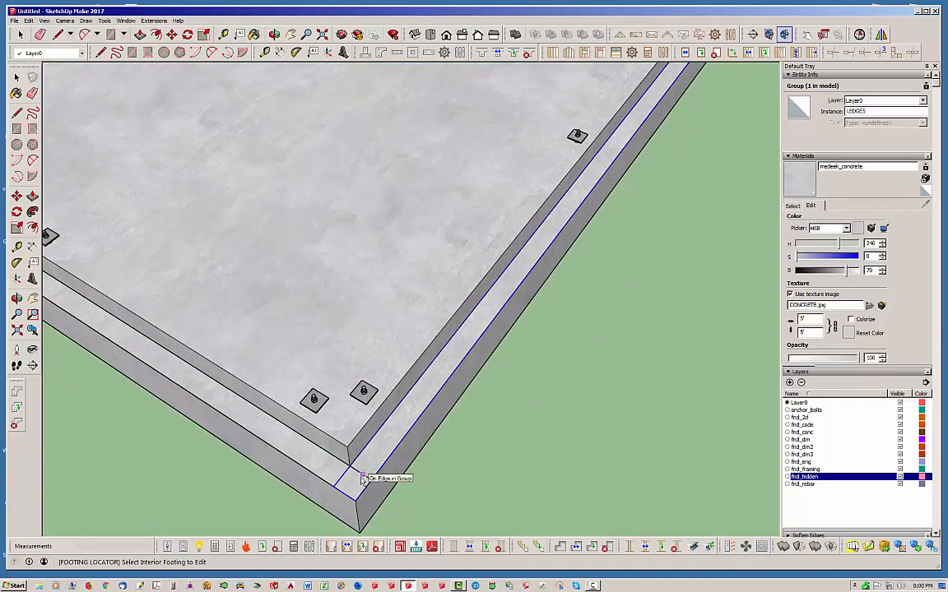
pyautogui.moveTo(387, 459)
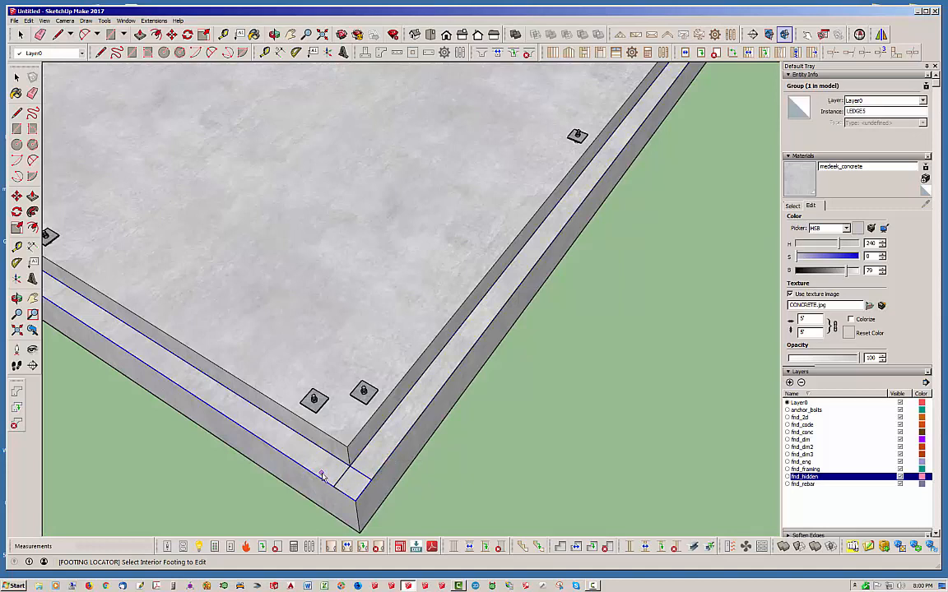
pyautogui.moveTo(399, 451)
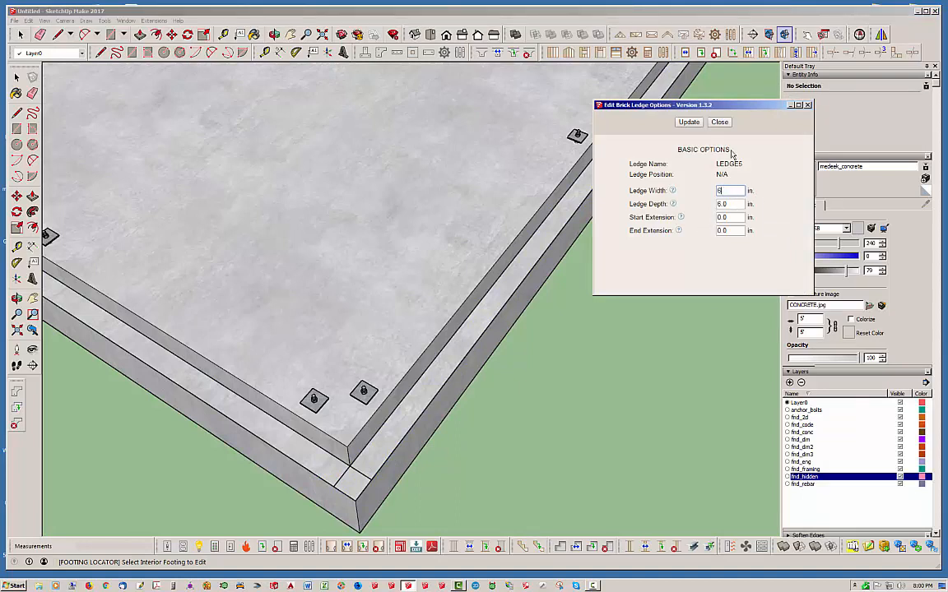
pyautogui.click(689, 122)
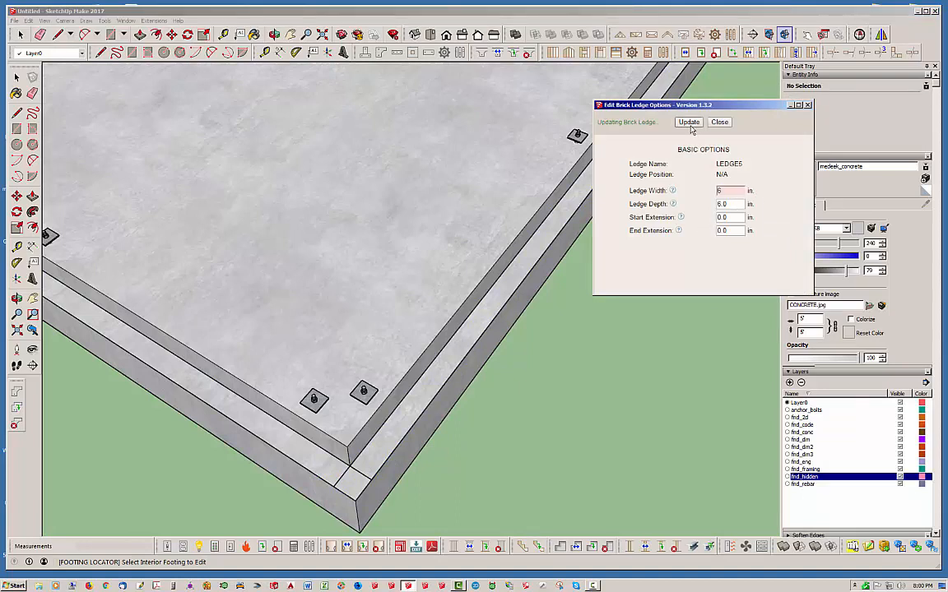
pyautogui.click(688, 121)
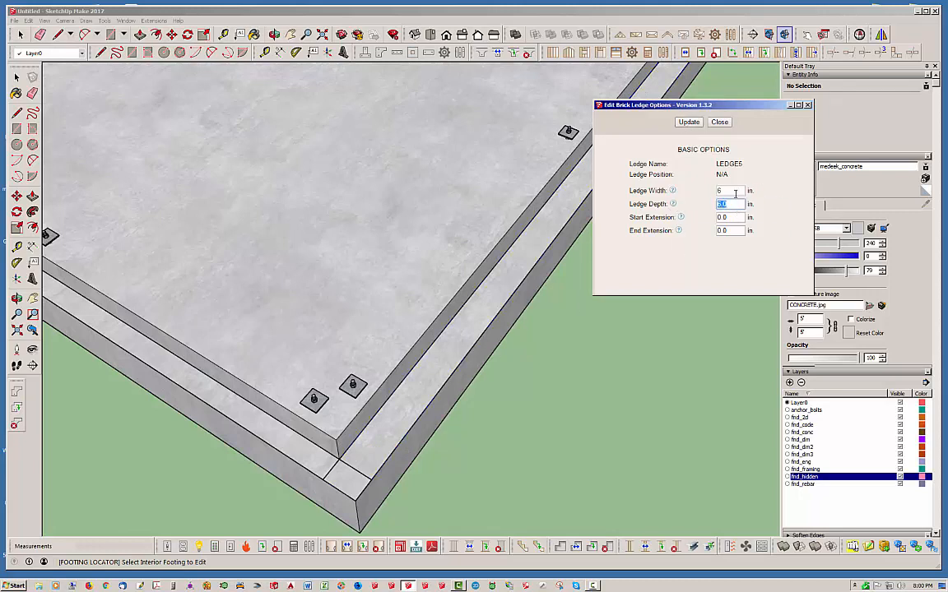
pyautogui.write('8')
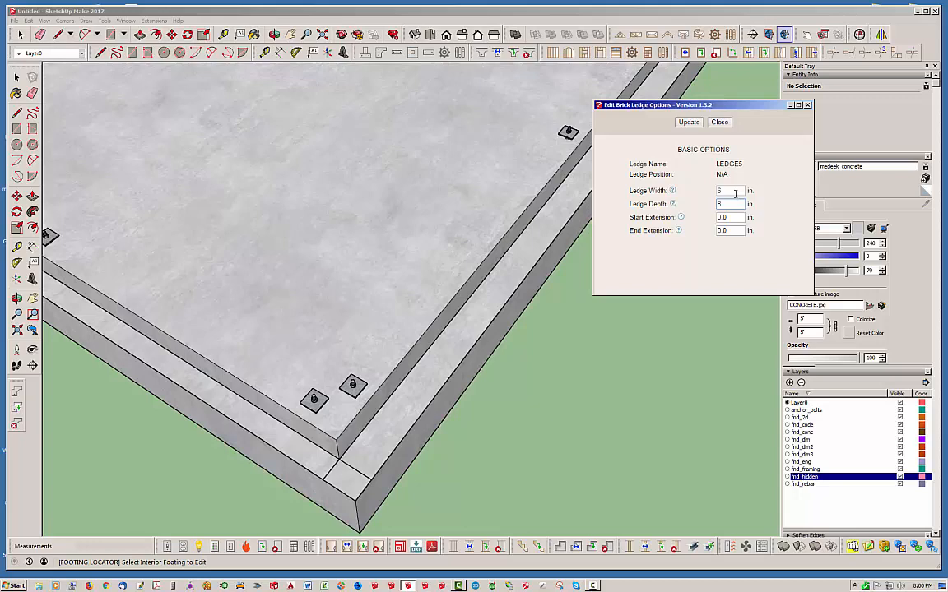
pyautogui.click(688, 122)
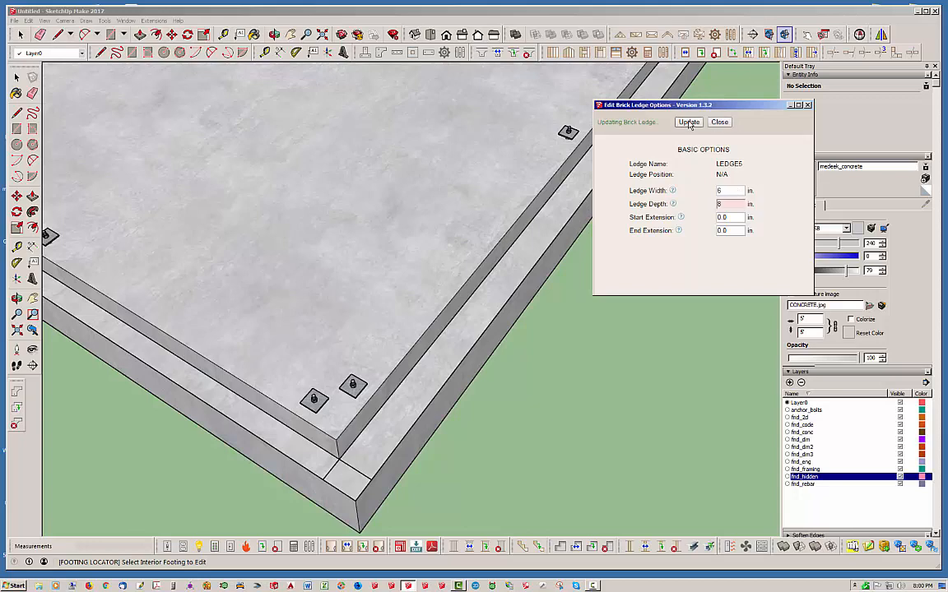
pyautogui.click(689, 122)
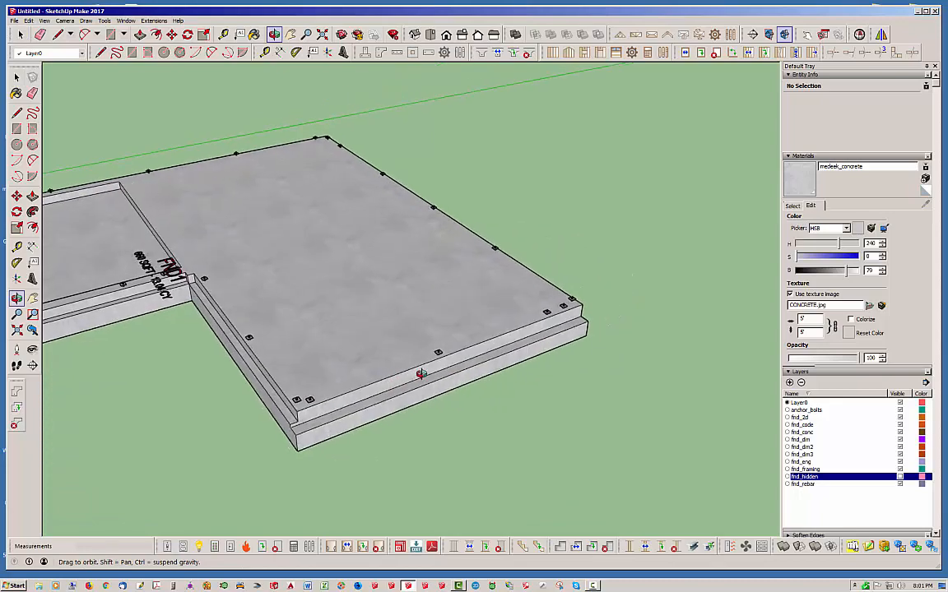
# Add a brick ledge along FND1's long front edge
pyautogui.moveTo(420, 374); pyautogui.dragTo(576, 346)
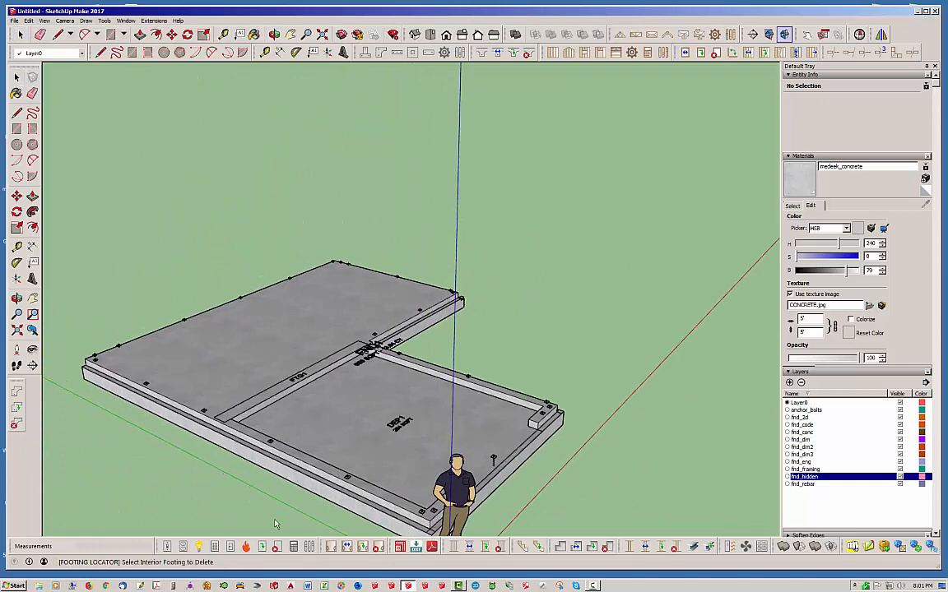
pyautogui.click(498, 473)
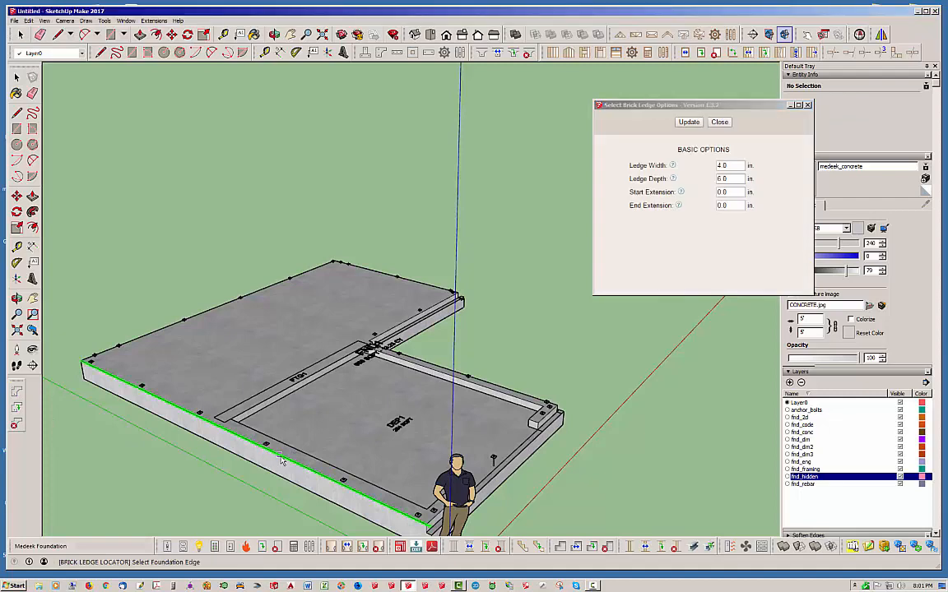
pyautogui.click(719, 122)
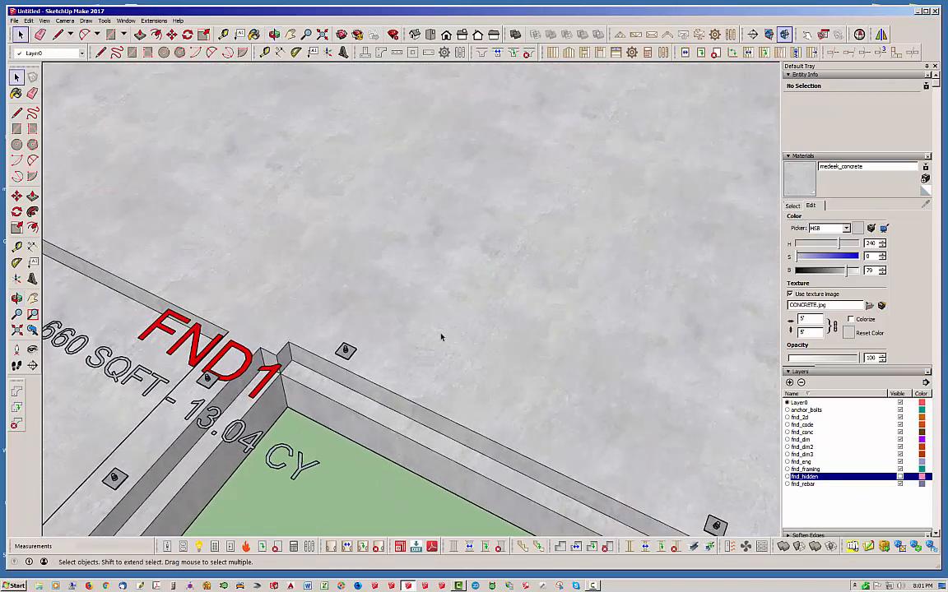
pyautogui.moveTo(391, 240)
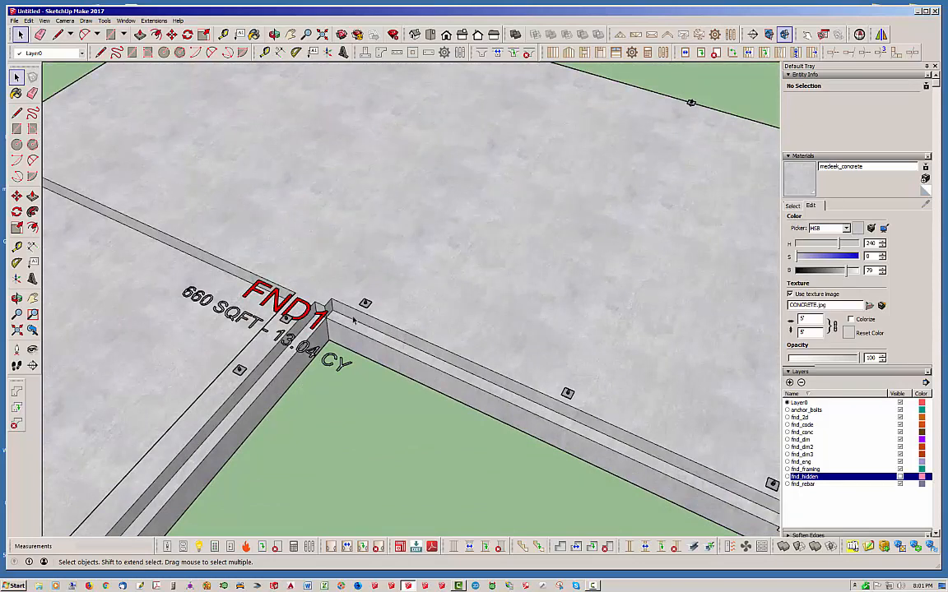
pyautogui.moveTo(388, 284)
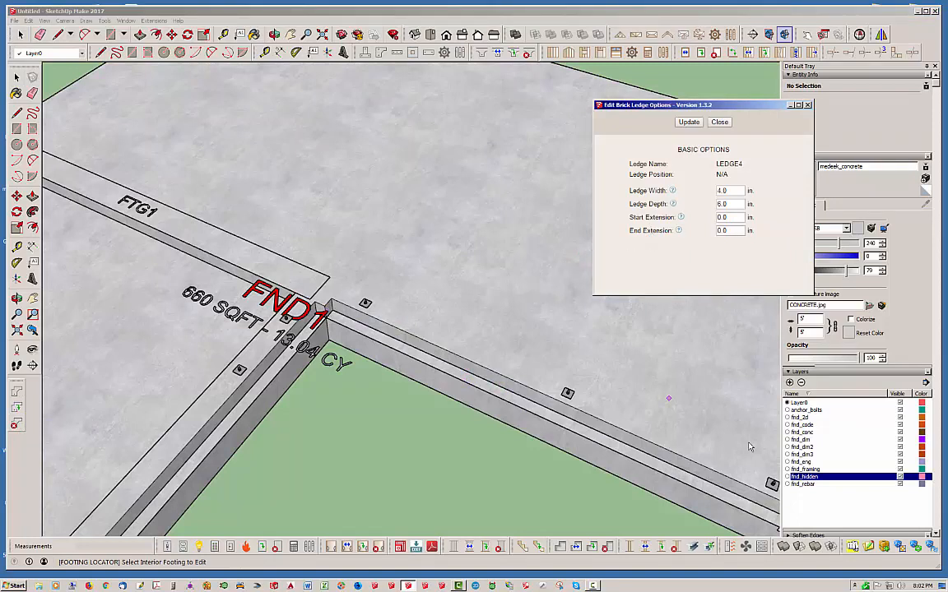
# Give brick ledge LEDGE4 a 4 in. start extension
pyautogui.click(729, 216)
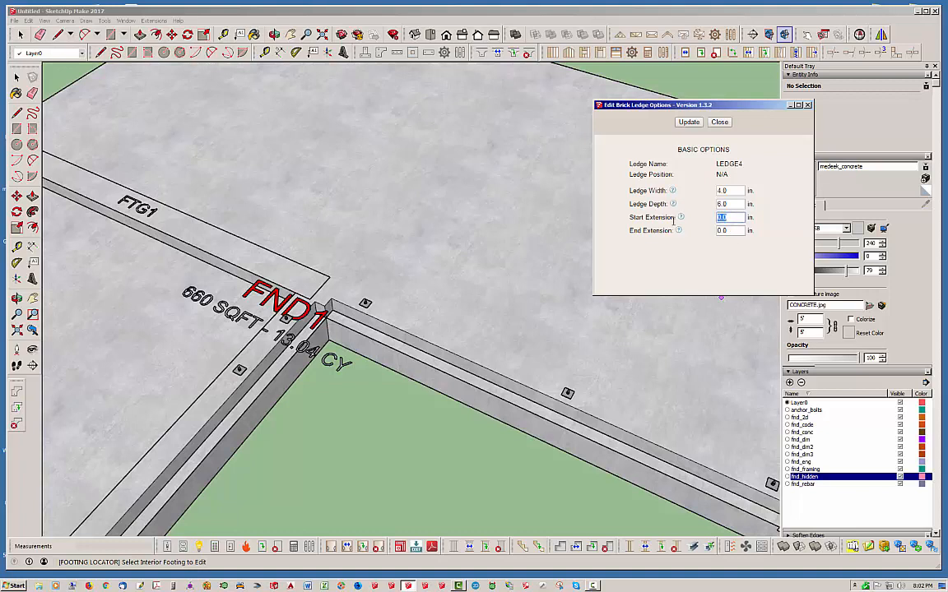
pyautogui.write('4')
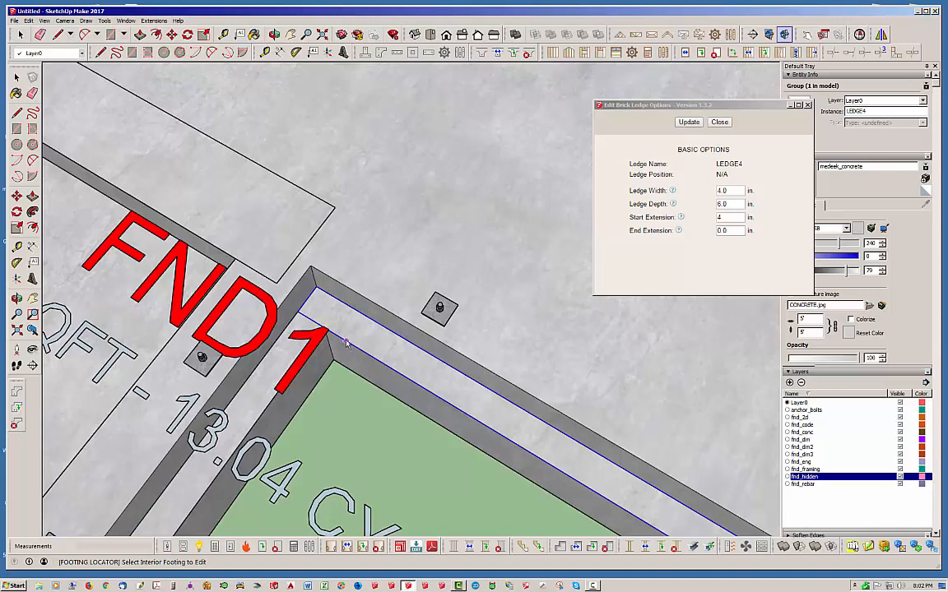
pyautogui.click(325, 337)
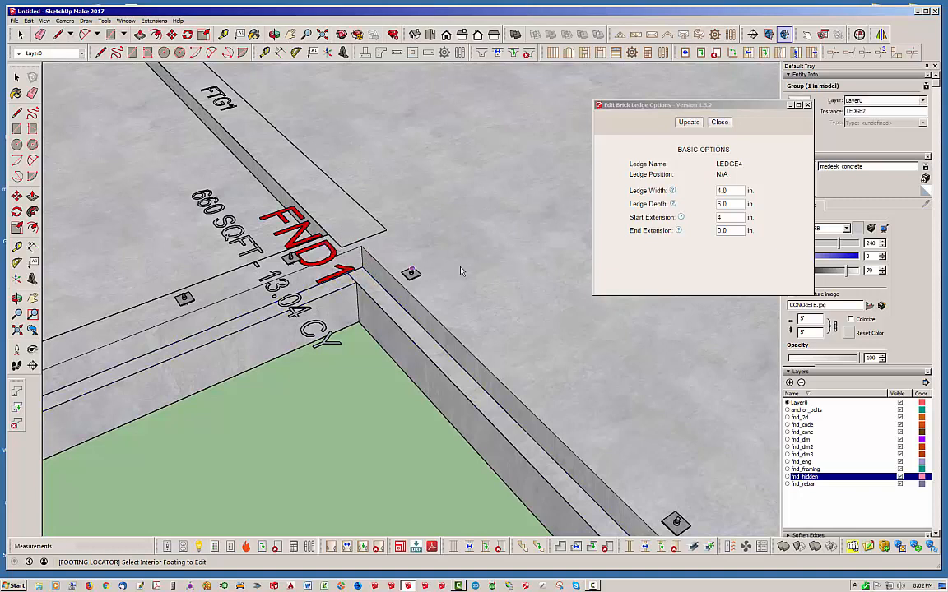
pyautogui.click(719, 122)
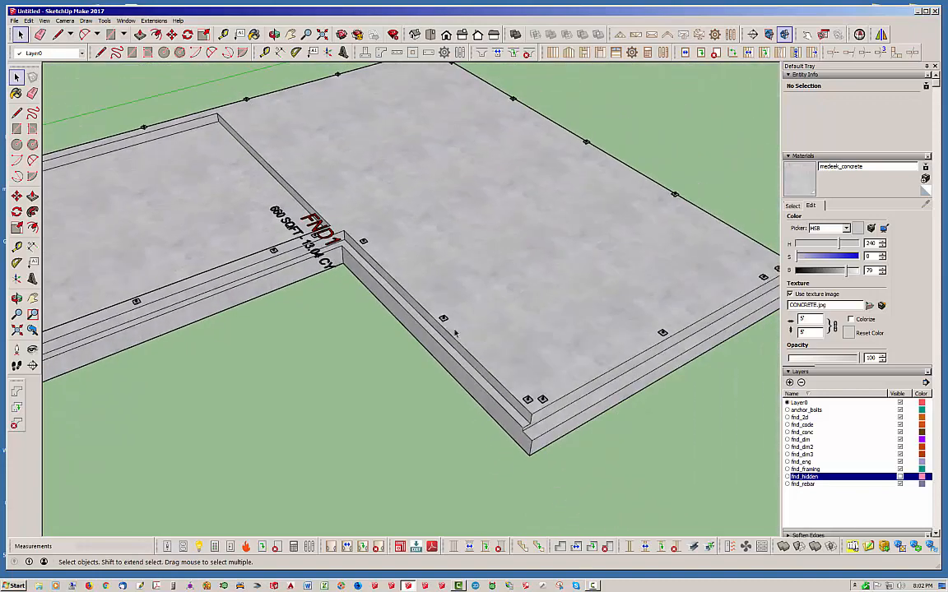
pyautogui.moveTo(452, 333); pyautogui.dragTo(553, 286)
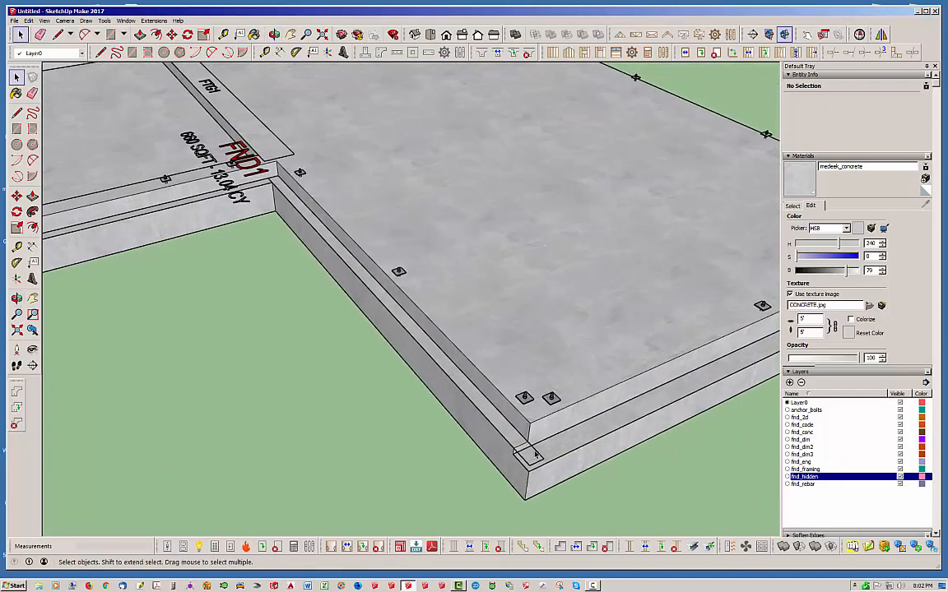
pyautogui.click(533, 455)
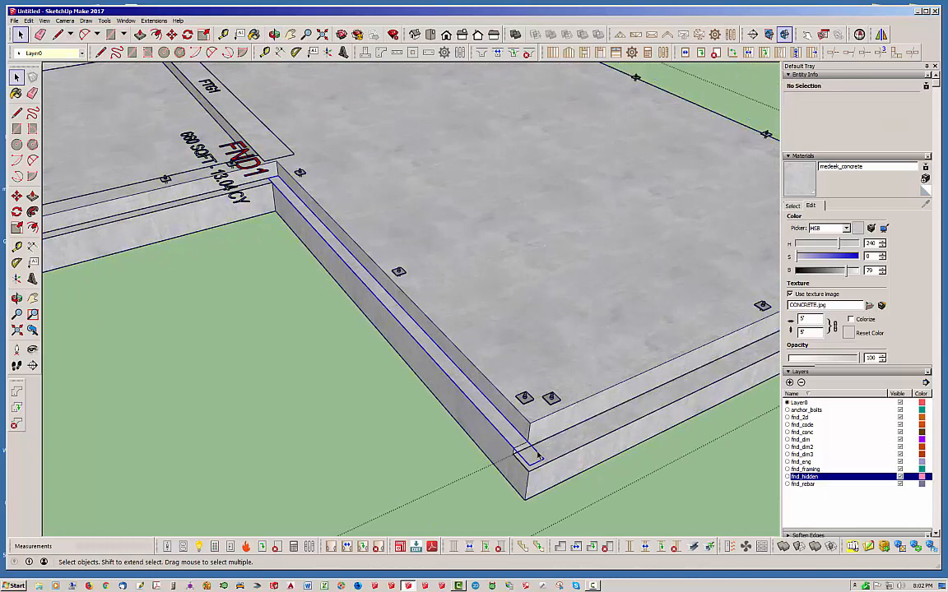
pyautogui.click(526, 457)
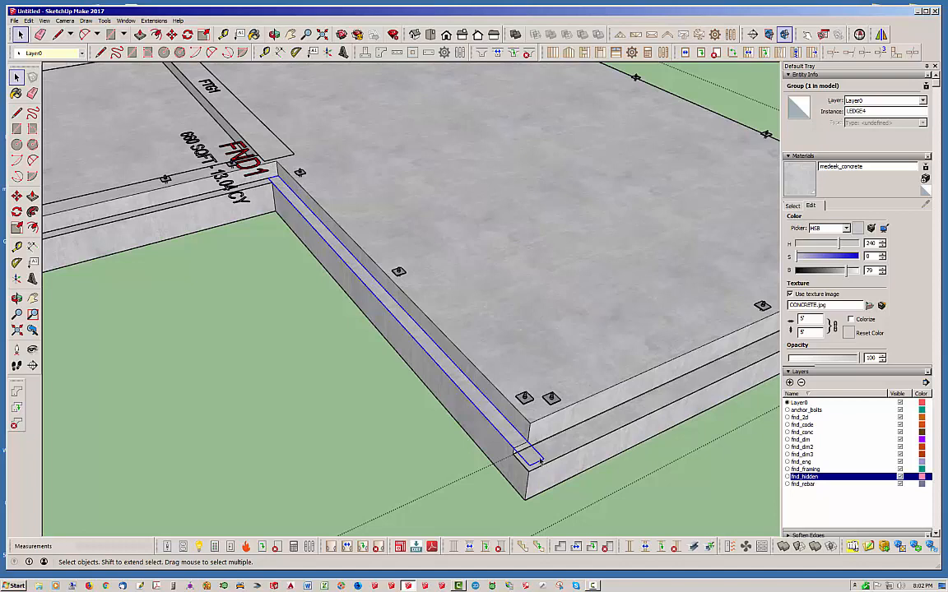
pyautogui.moveTo(367, 284)
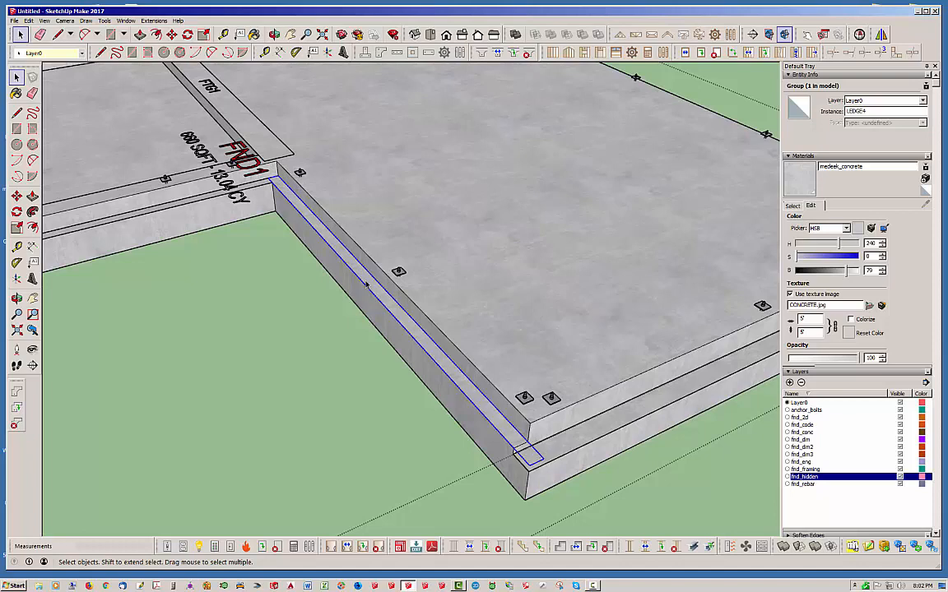
pyautogui.moveTo(358, 241)
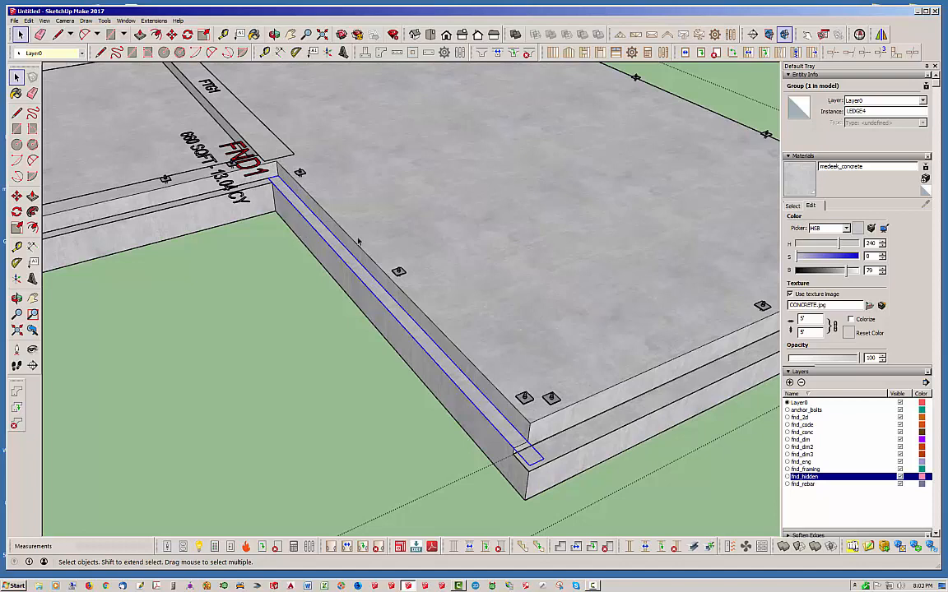
pyautogui.moveTo(530, 455)
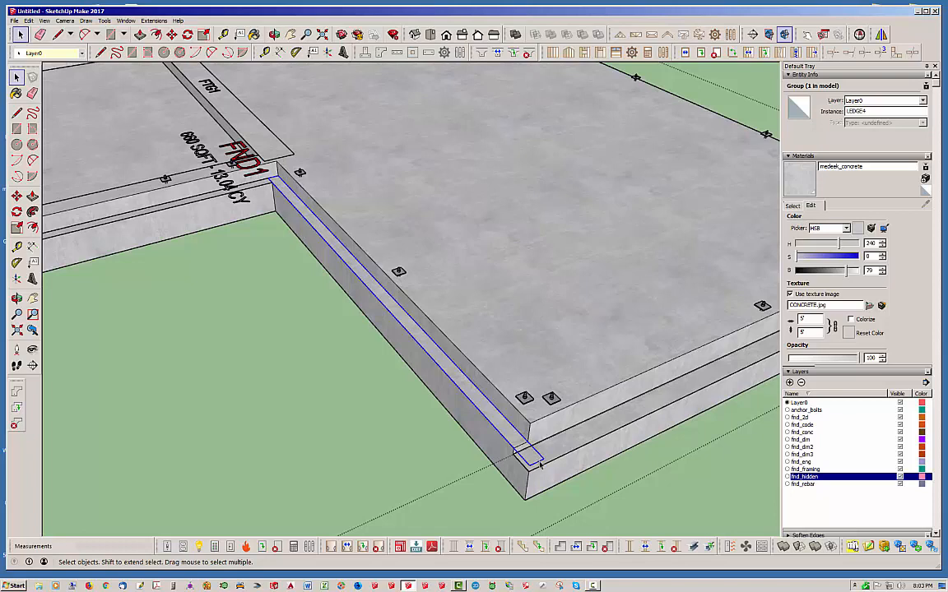
pyautogui.click(467, 425)
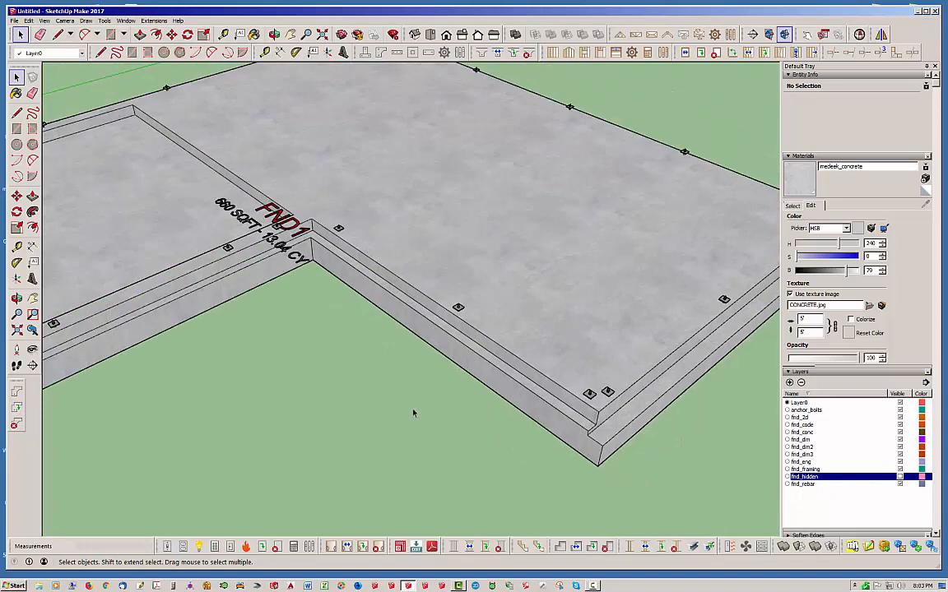
pyautogui.moveTo(411, 329); pyautogui.dragTo(395, 337)
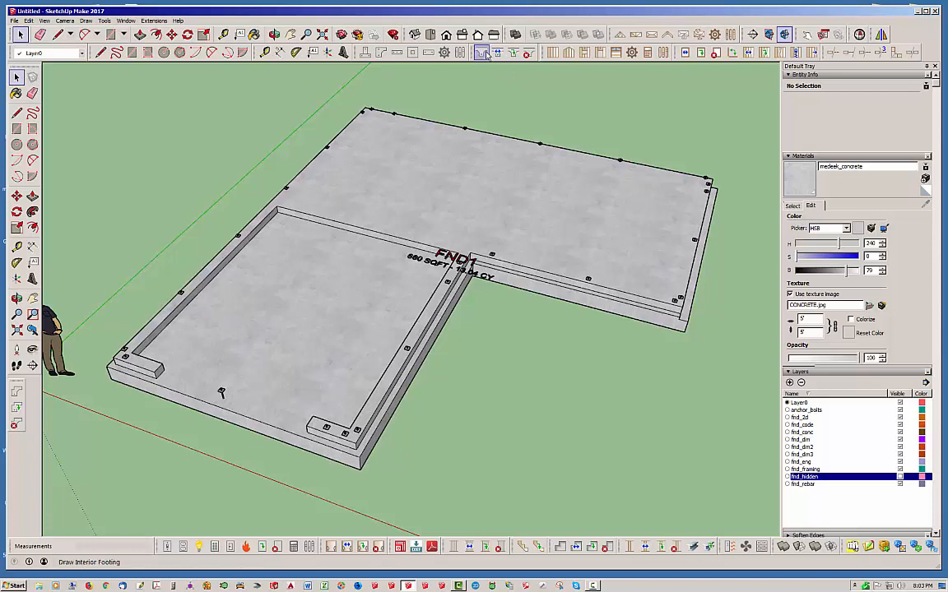
pyautogui.moveTo(483, 53)
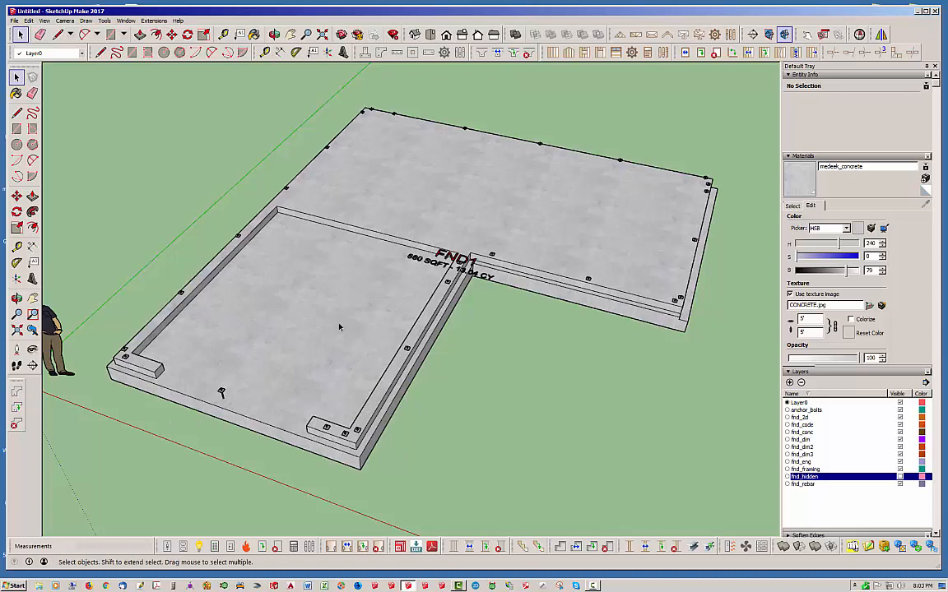
pyautogui.moveTo(320, 339)
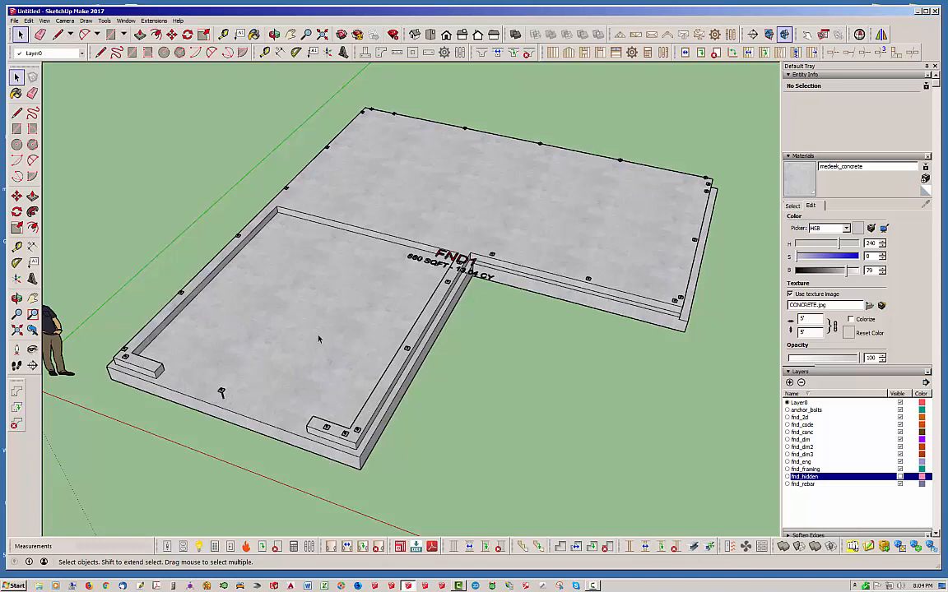
pyautogui.moveTo(504, 343)
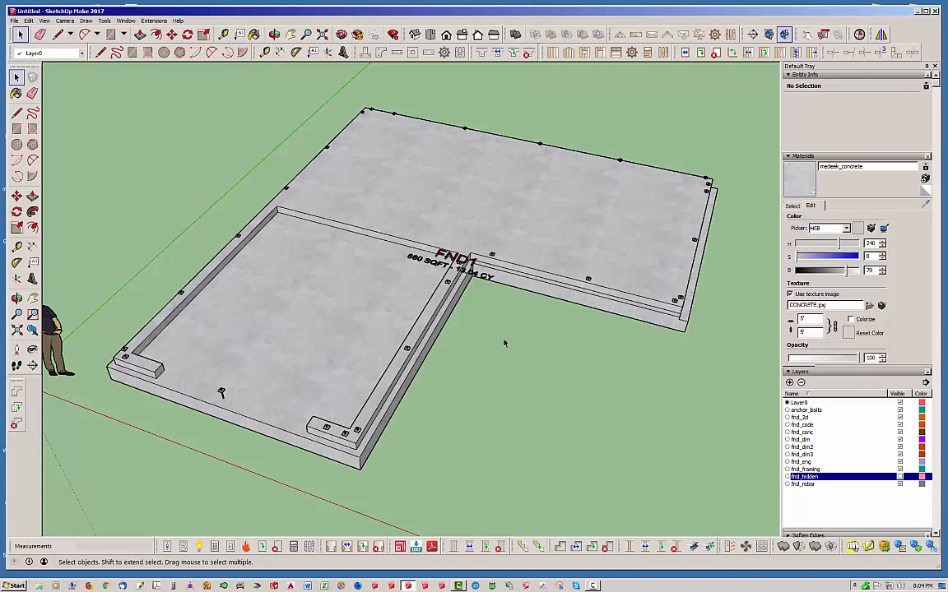
pyautogui.moveTo(552, 328)
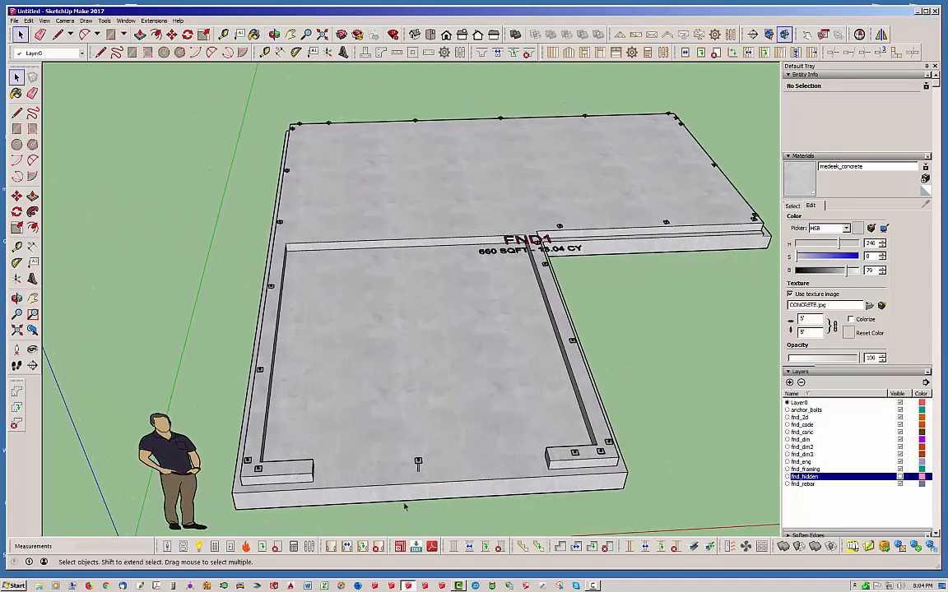
pyautogui.moveTo(392, 501)
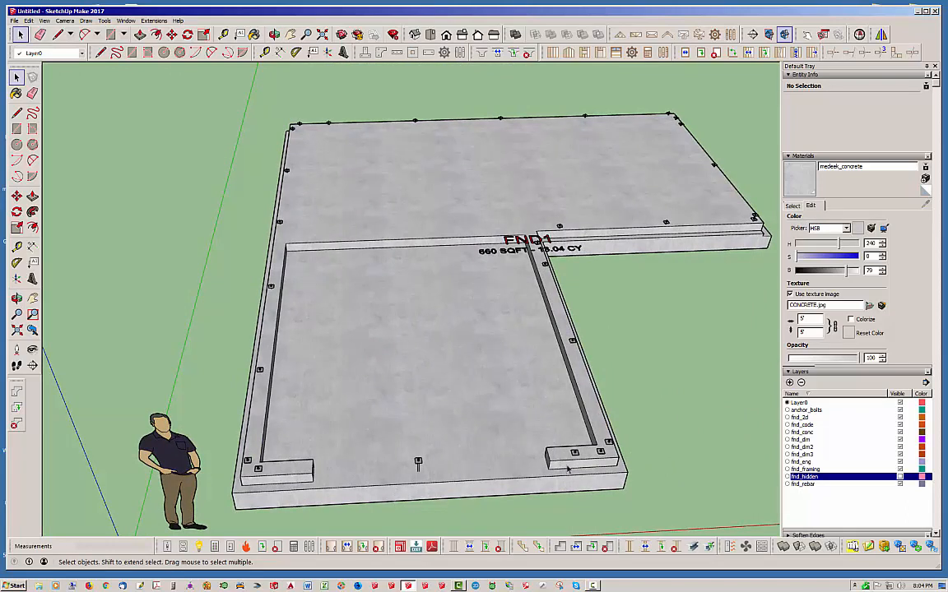
pyautogui.moveTo(568, 469)
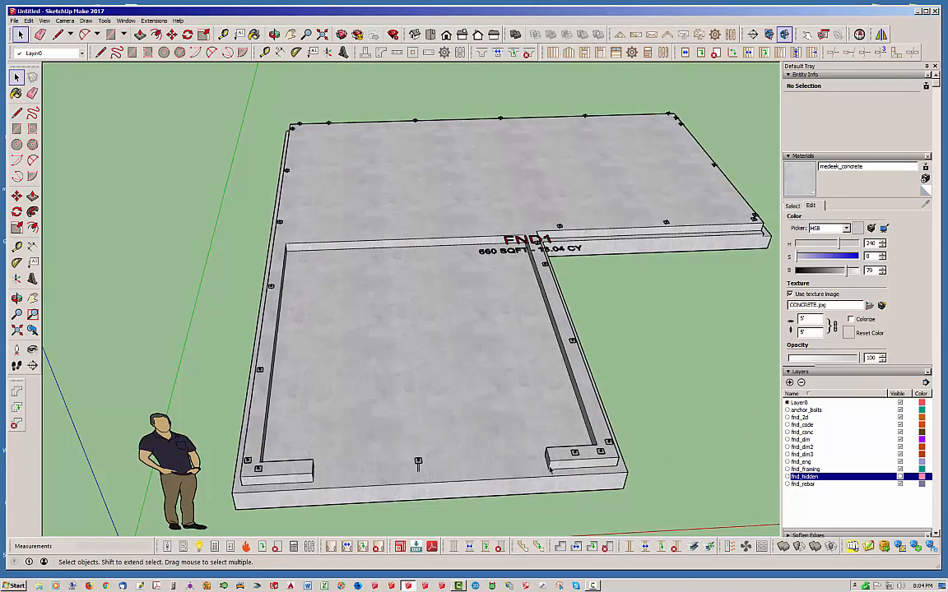
pyautogui.moveTo(313, 501)
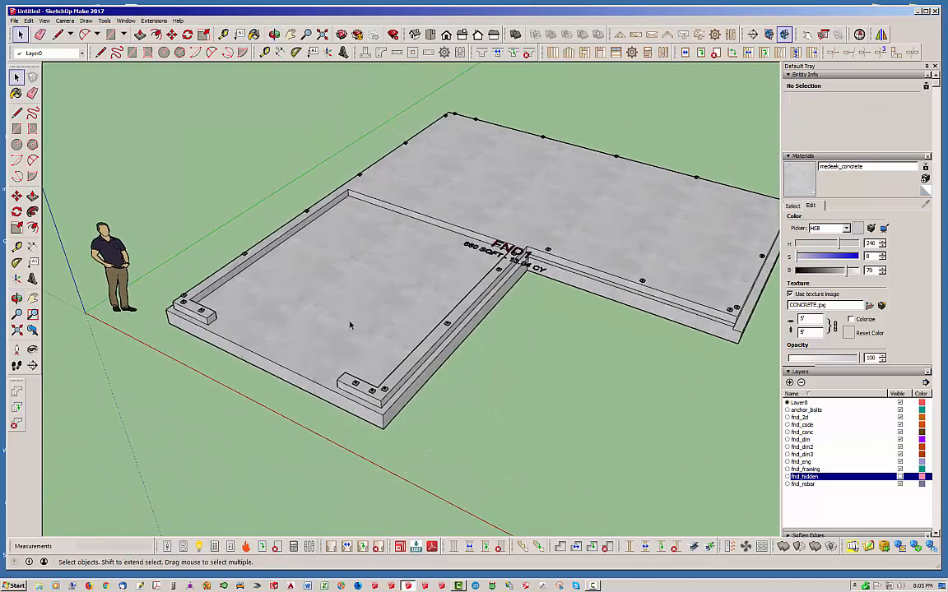
pyautogui.moveTo(368, 327)
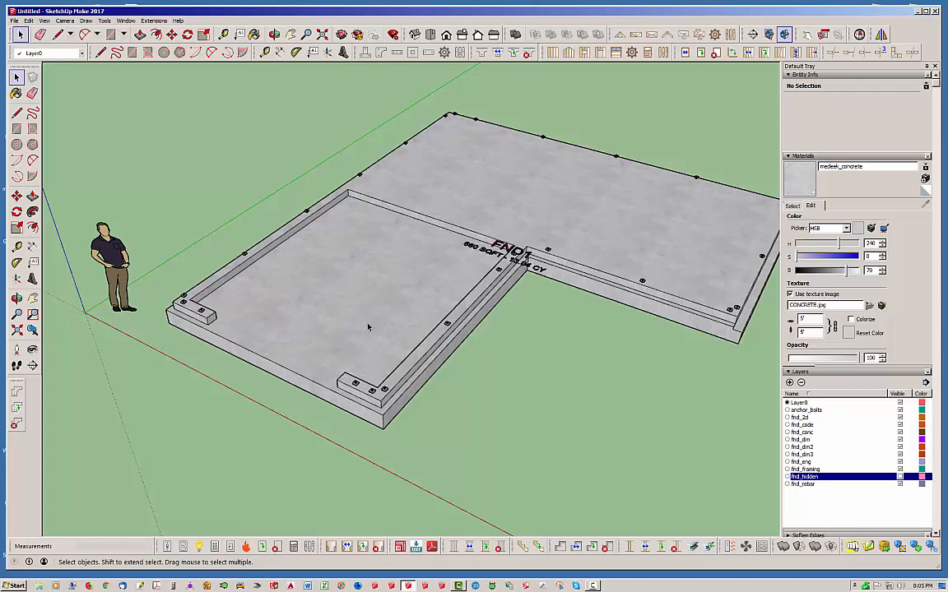
pyautogui.moveTo(460, 161)
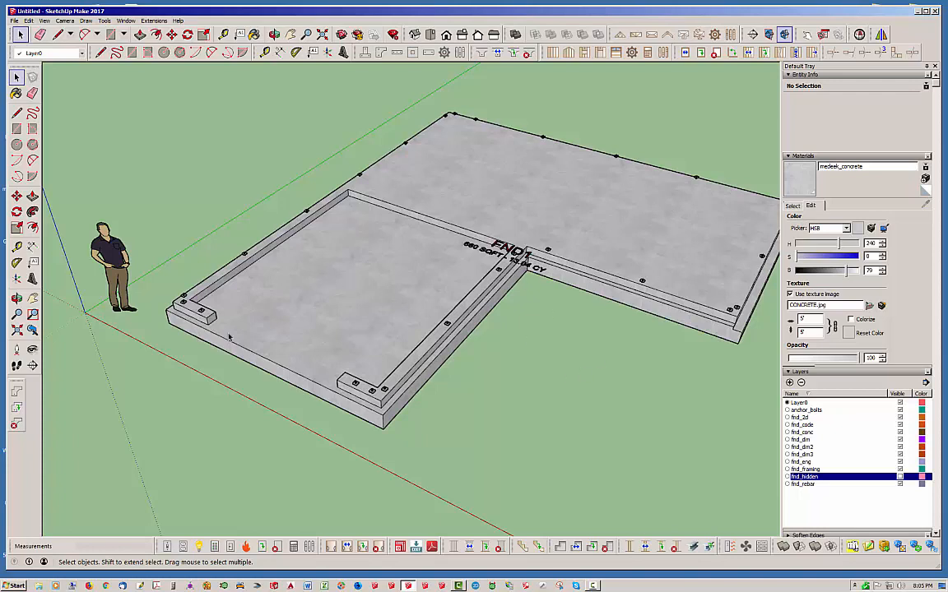
pyautogui.moveTo(276, 360)
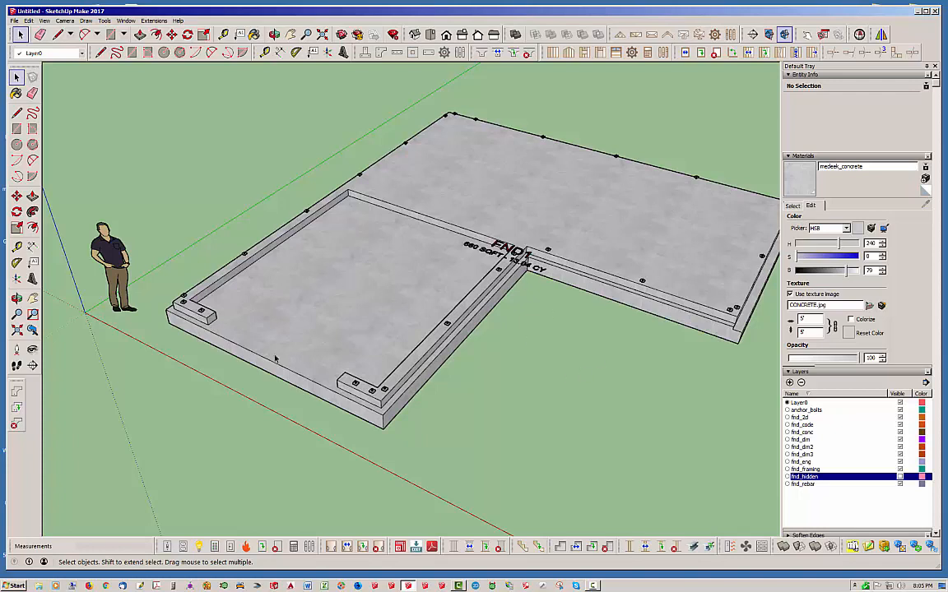
pyautogui.moveTo(518, 403)
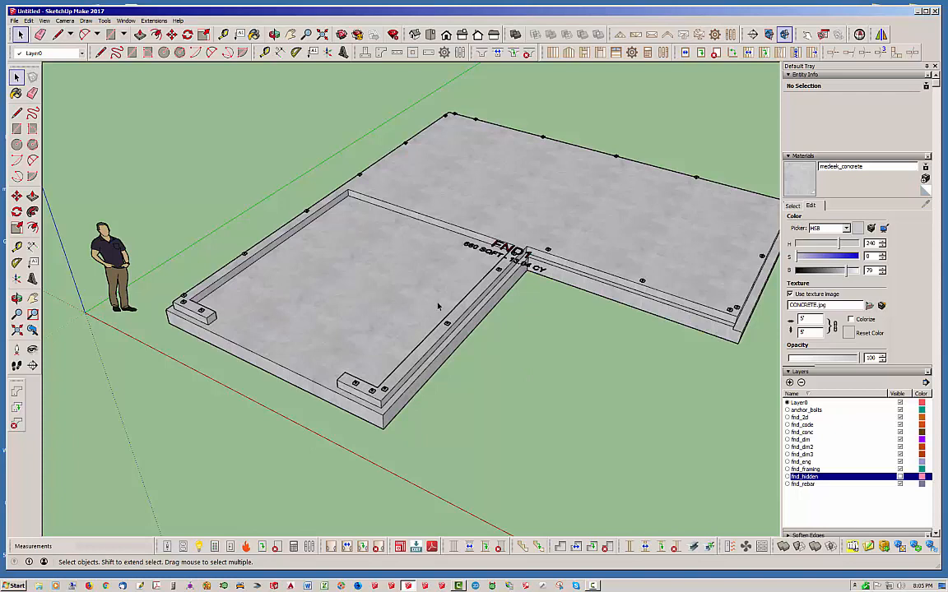
# Select the FND1 foundation group, then release it, leaving the slab unchanged
pyautogui.click(345, 339)
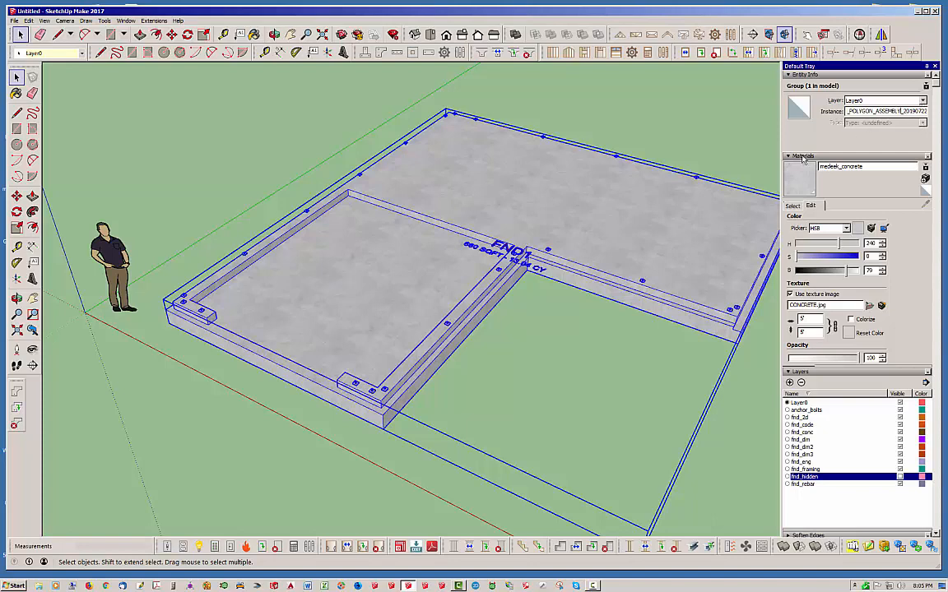
pyautogui.click(393, 286)
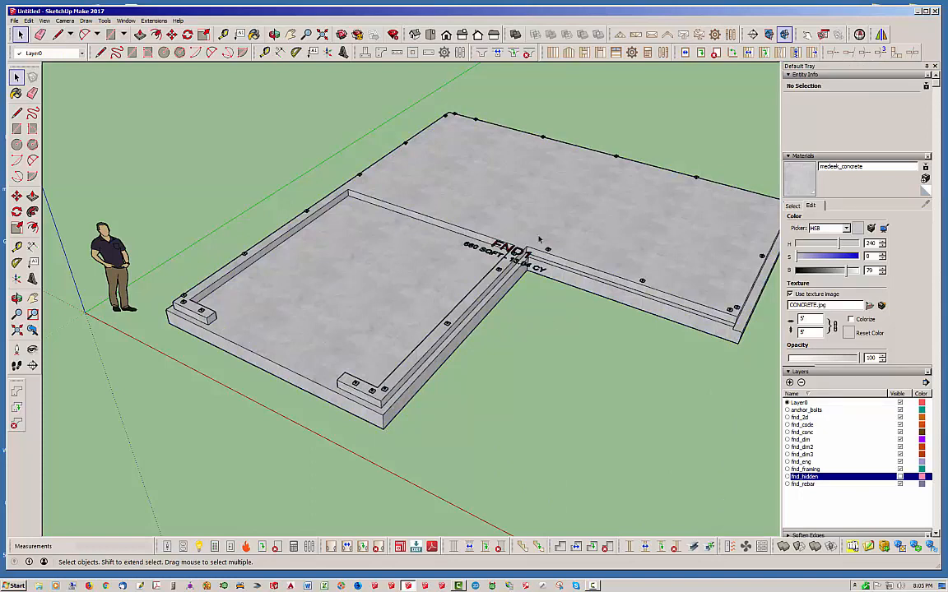
pyautogui.moveTo(544, 230)
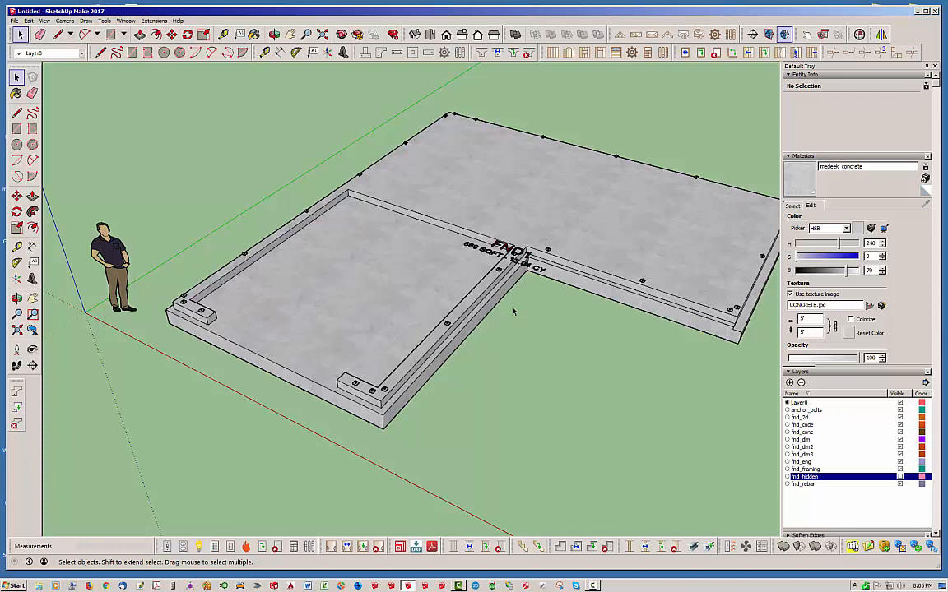
pyautogui.moveTo(518, 333)
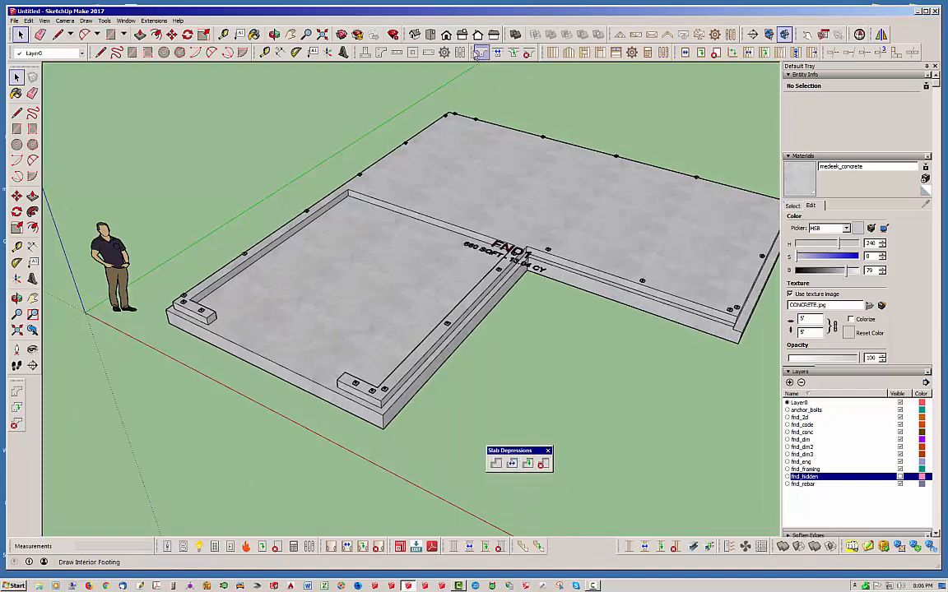
# Show the Interior Footings toolbar, then open and dismiss the Window menu
pyautogui.click(480, 52)
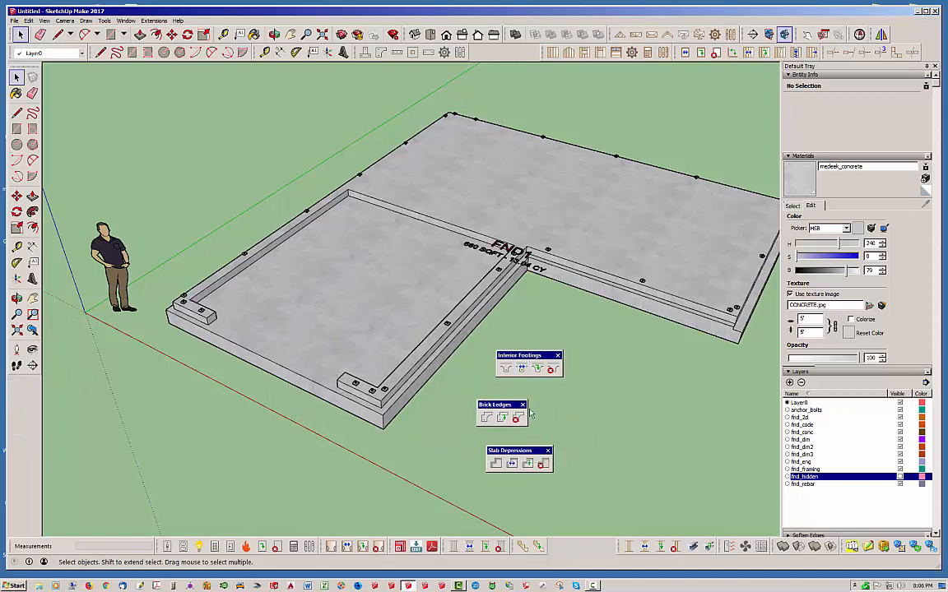
pyautogui.moveTo(572, 439)
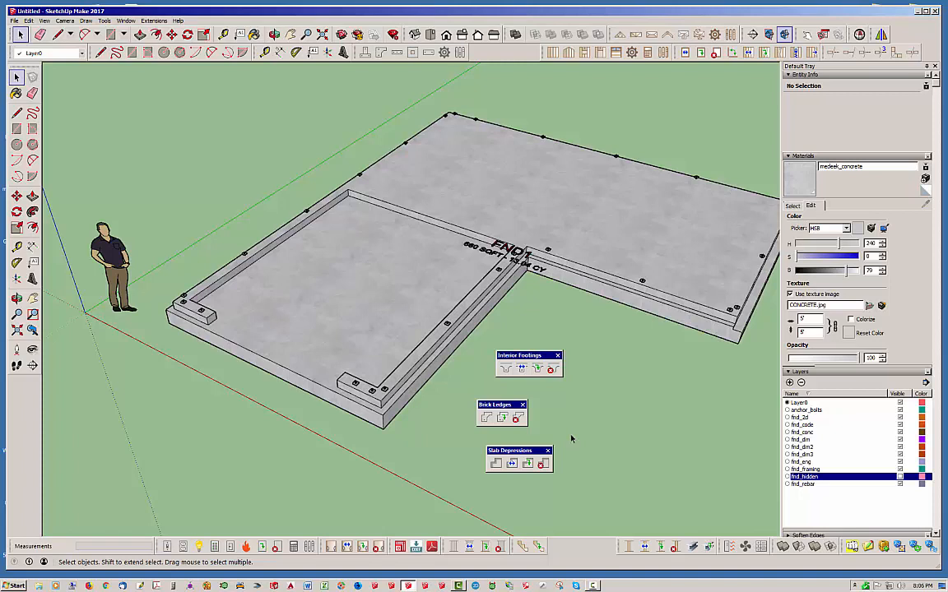
pyautogui.moveTo(324, 138)
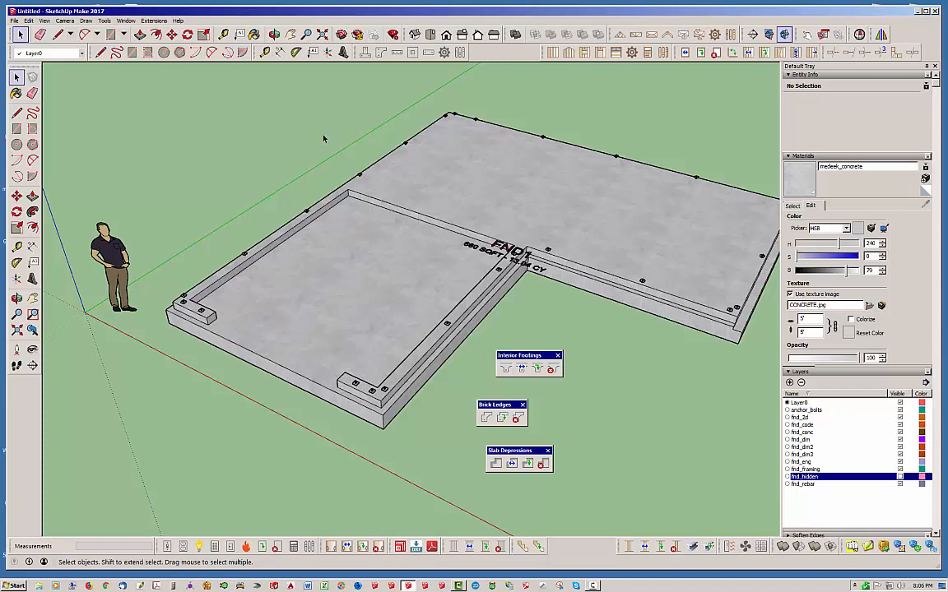
pyautogui.click(126, 20)
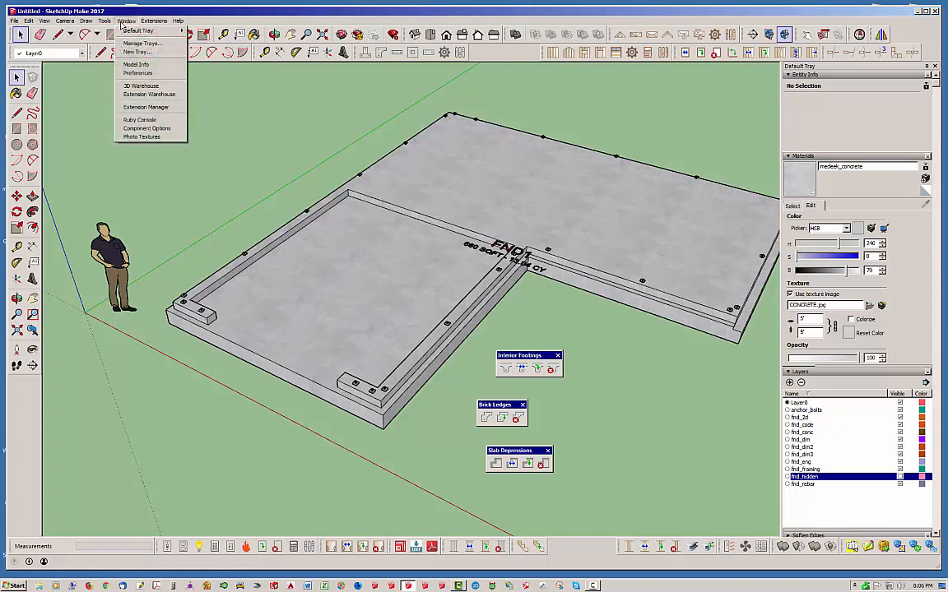
pyautogui.click(358, 124)
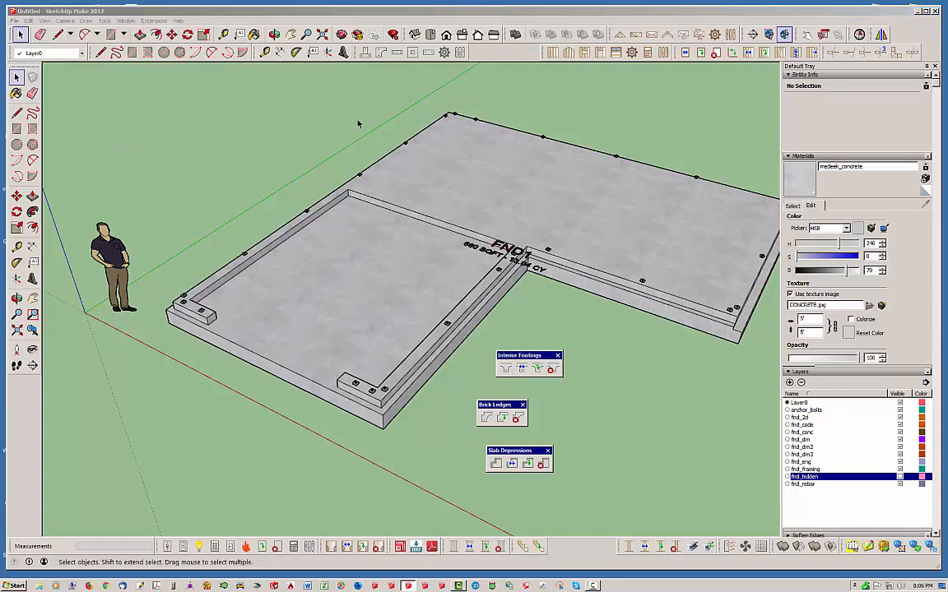